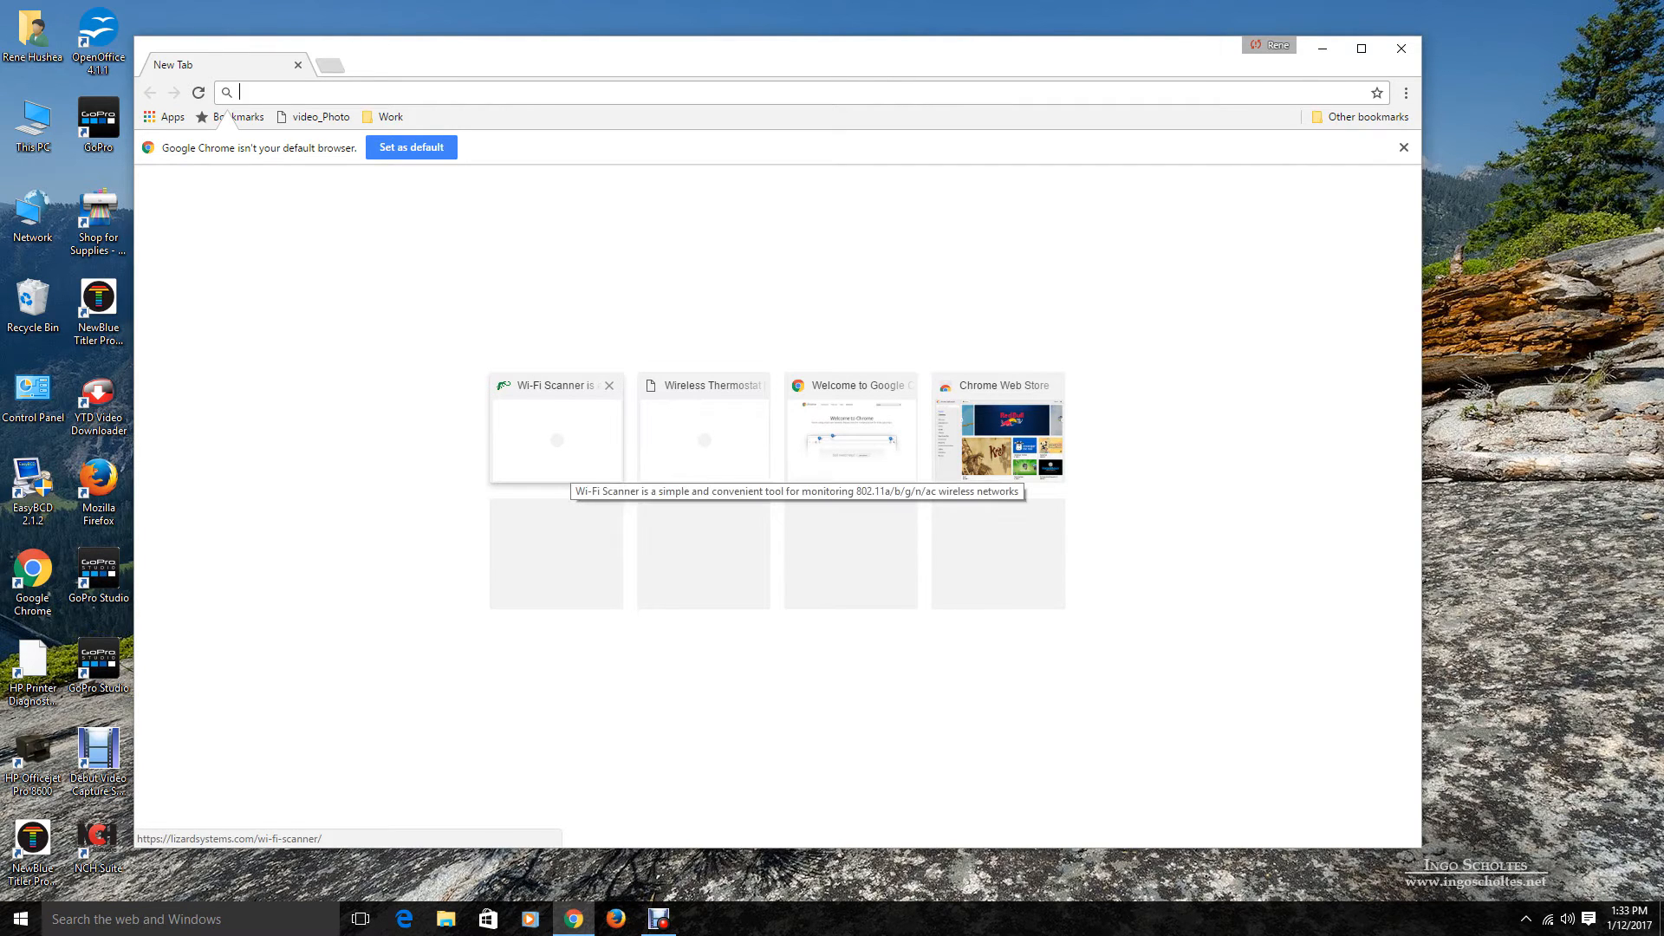
- Open Wi-Fi Scanner from the New Tab thumbnail and reach its LizardSystems download page
{"action": "left_click", "coordinate": [555, 427]}
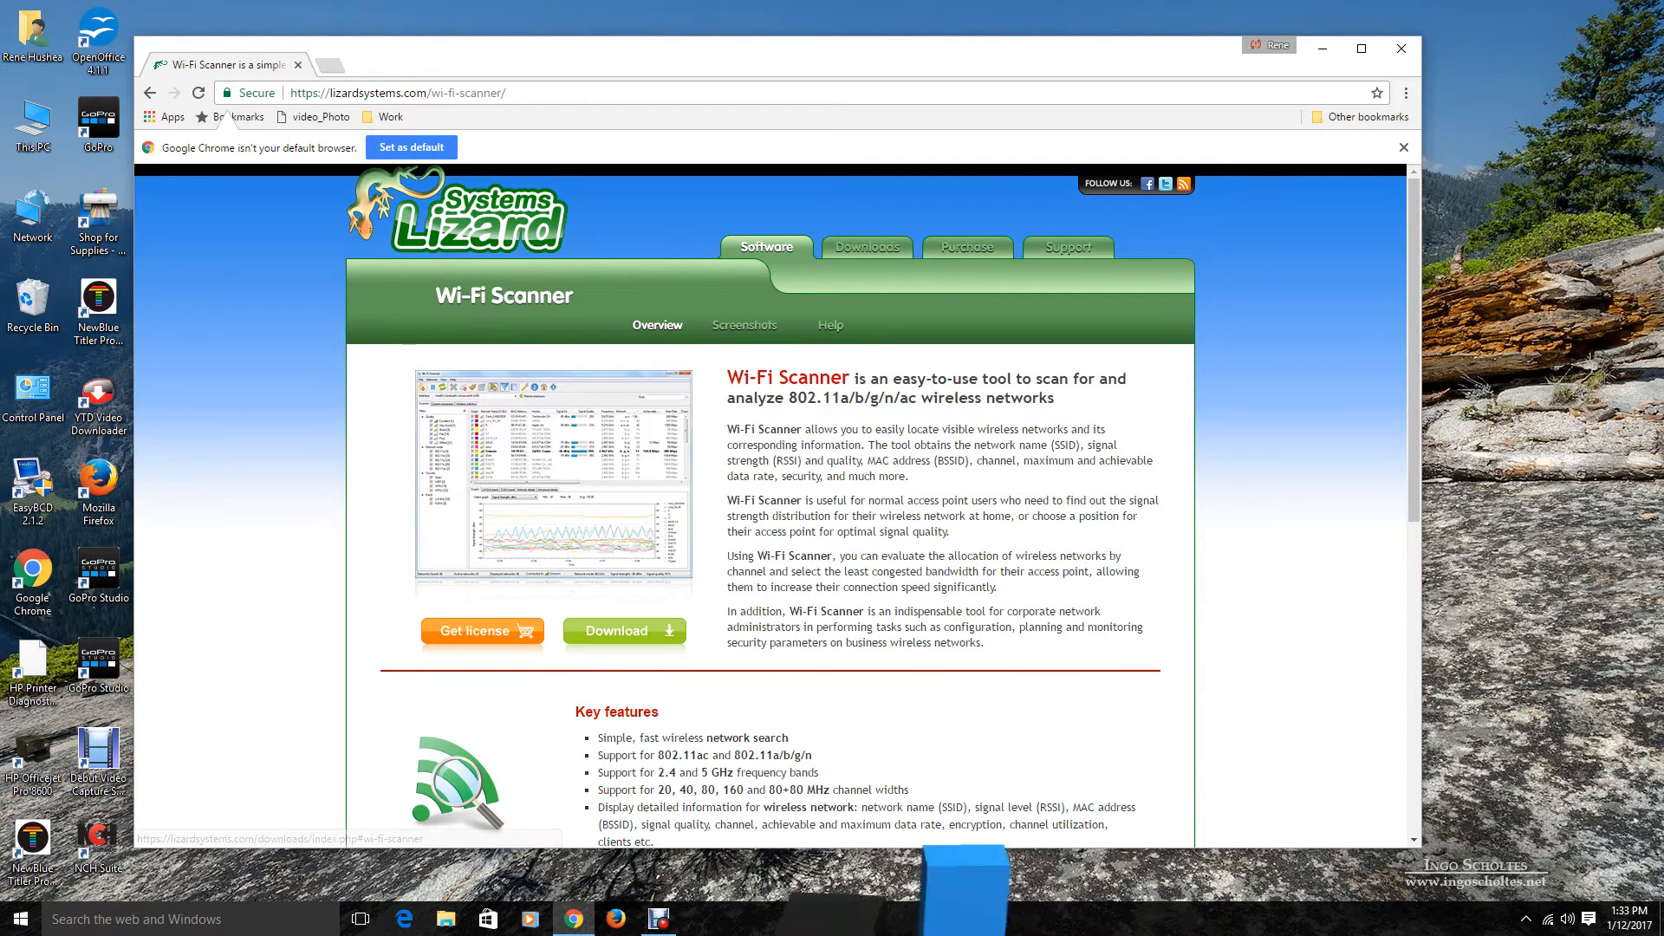
{"action": "mouse_move", "coordinate": [624, 630]}
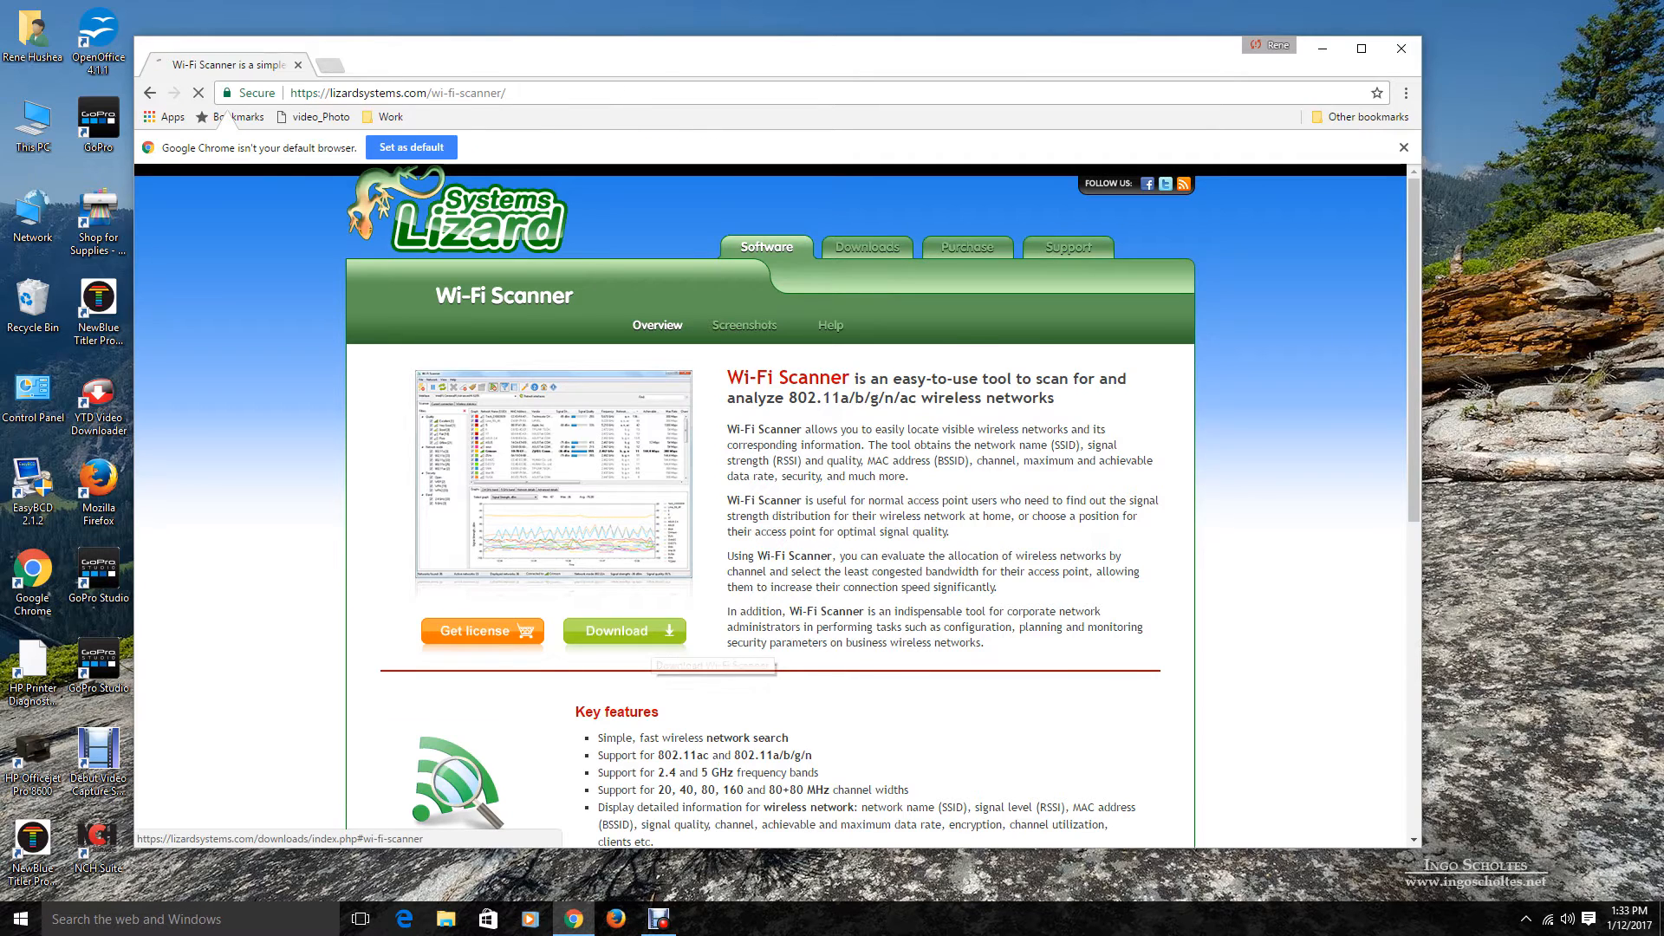
{"action": "left_click", "coordinate": [624, 630]}
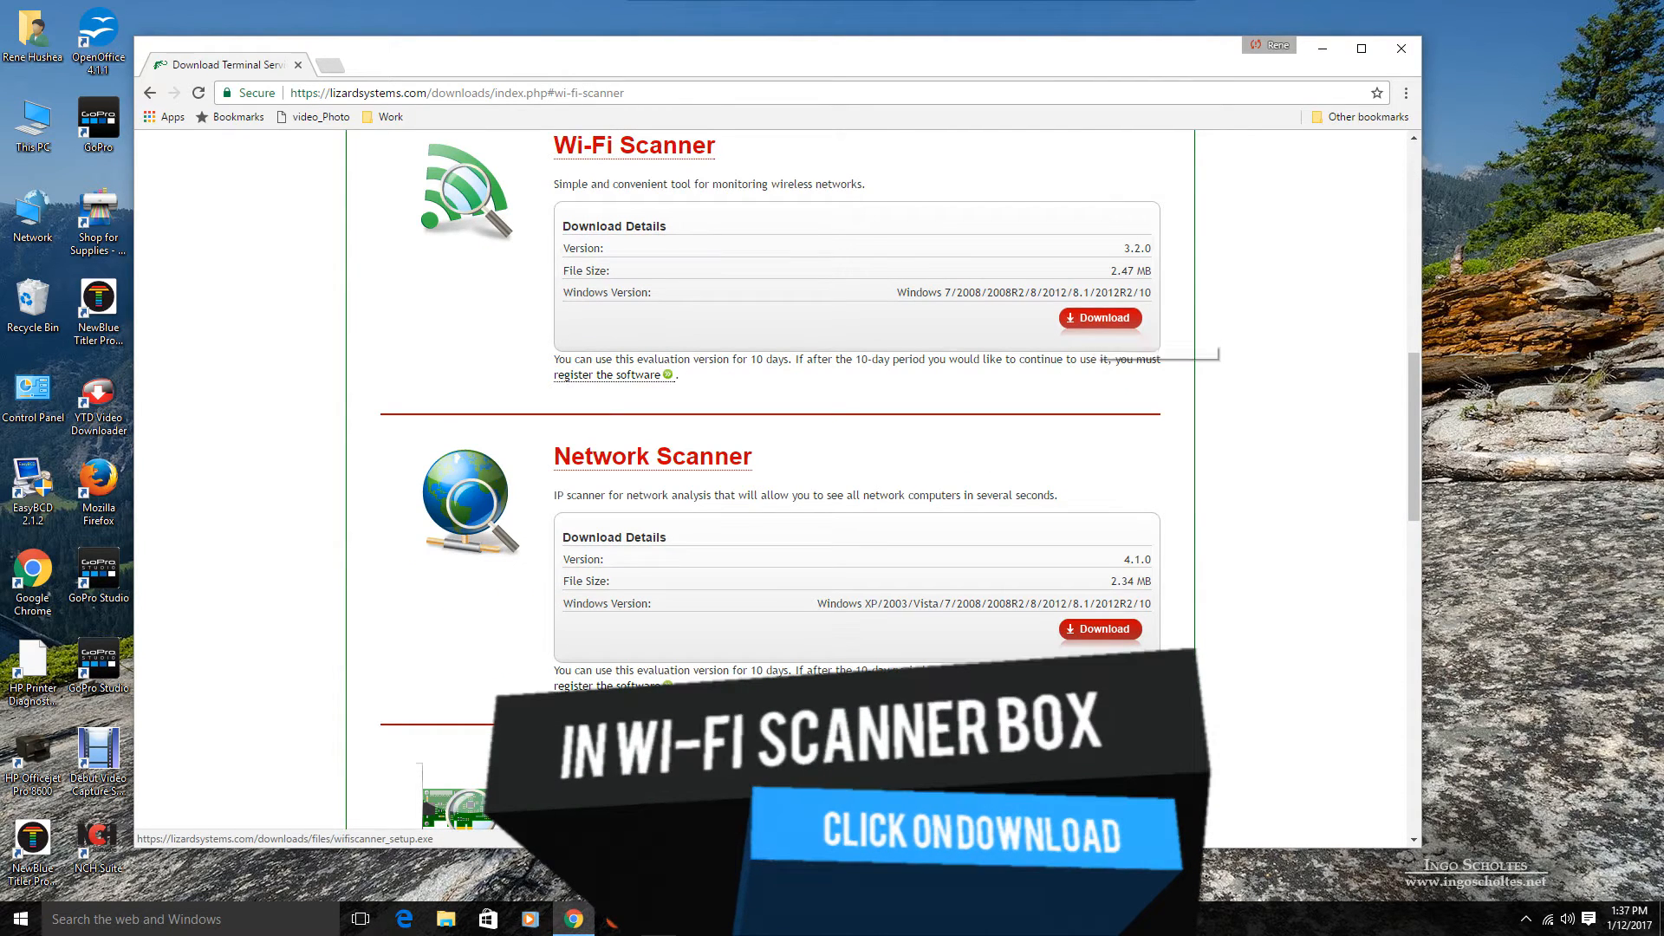
- Download wifiscanner_setup.exe and run it despite the security warning
{"action": "left_click", "coordinate": [1098, 317]}
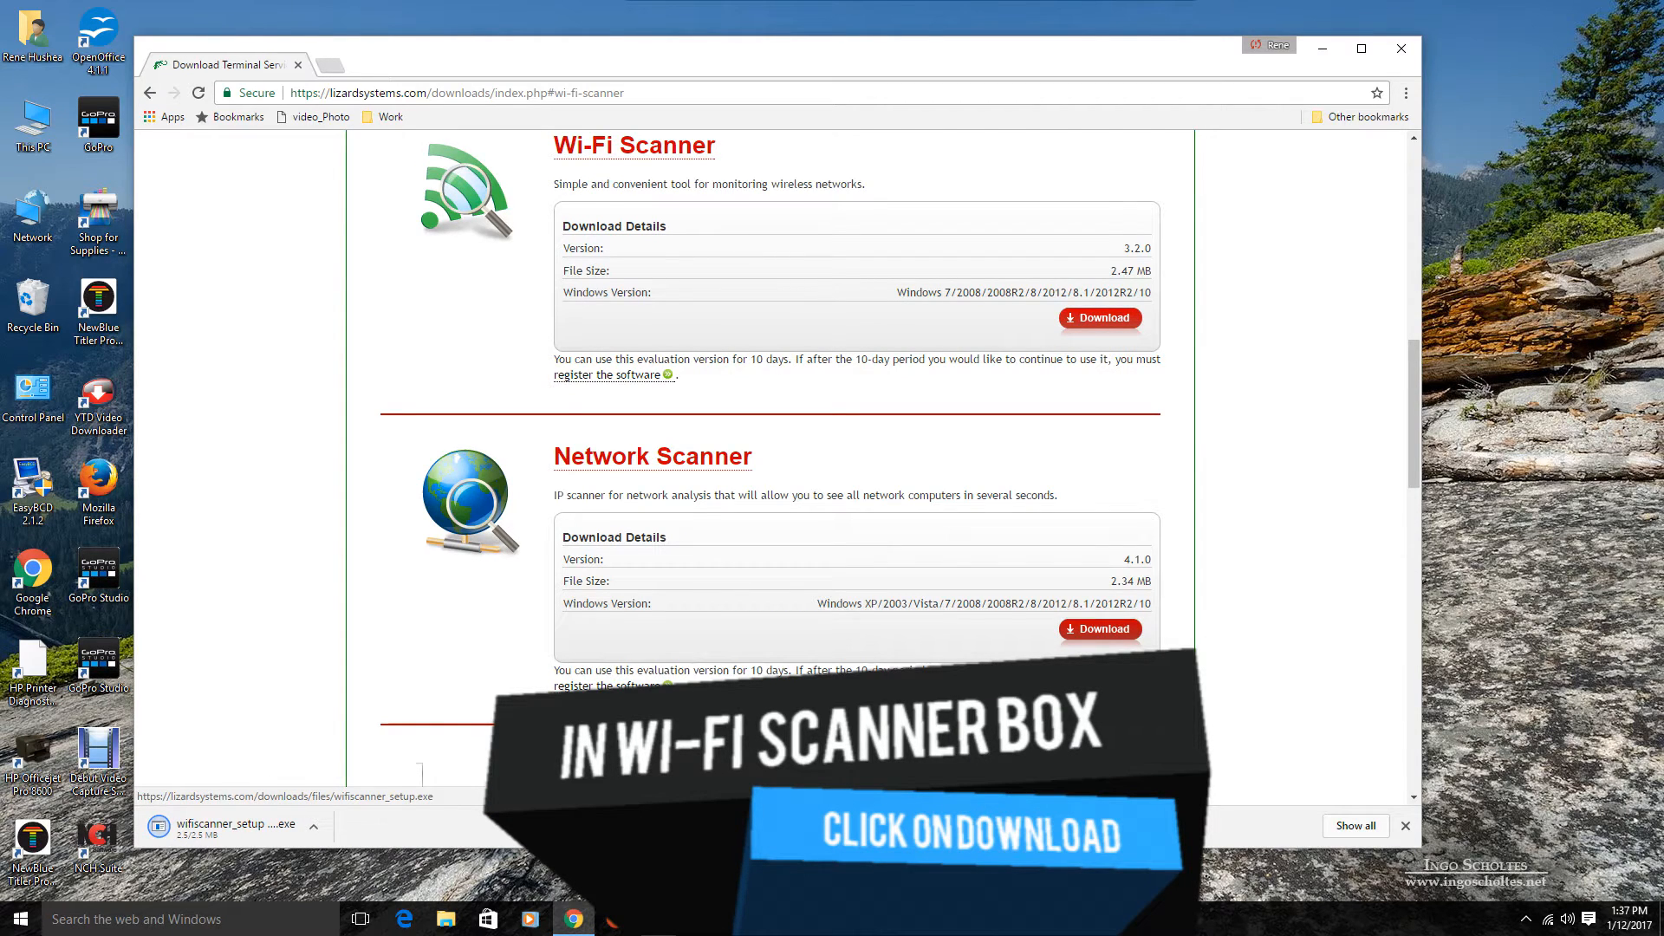
{"action": "left_click", "coordinate": [1098, 318]}
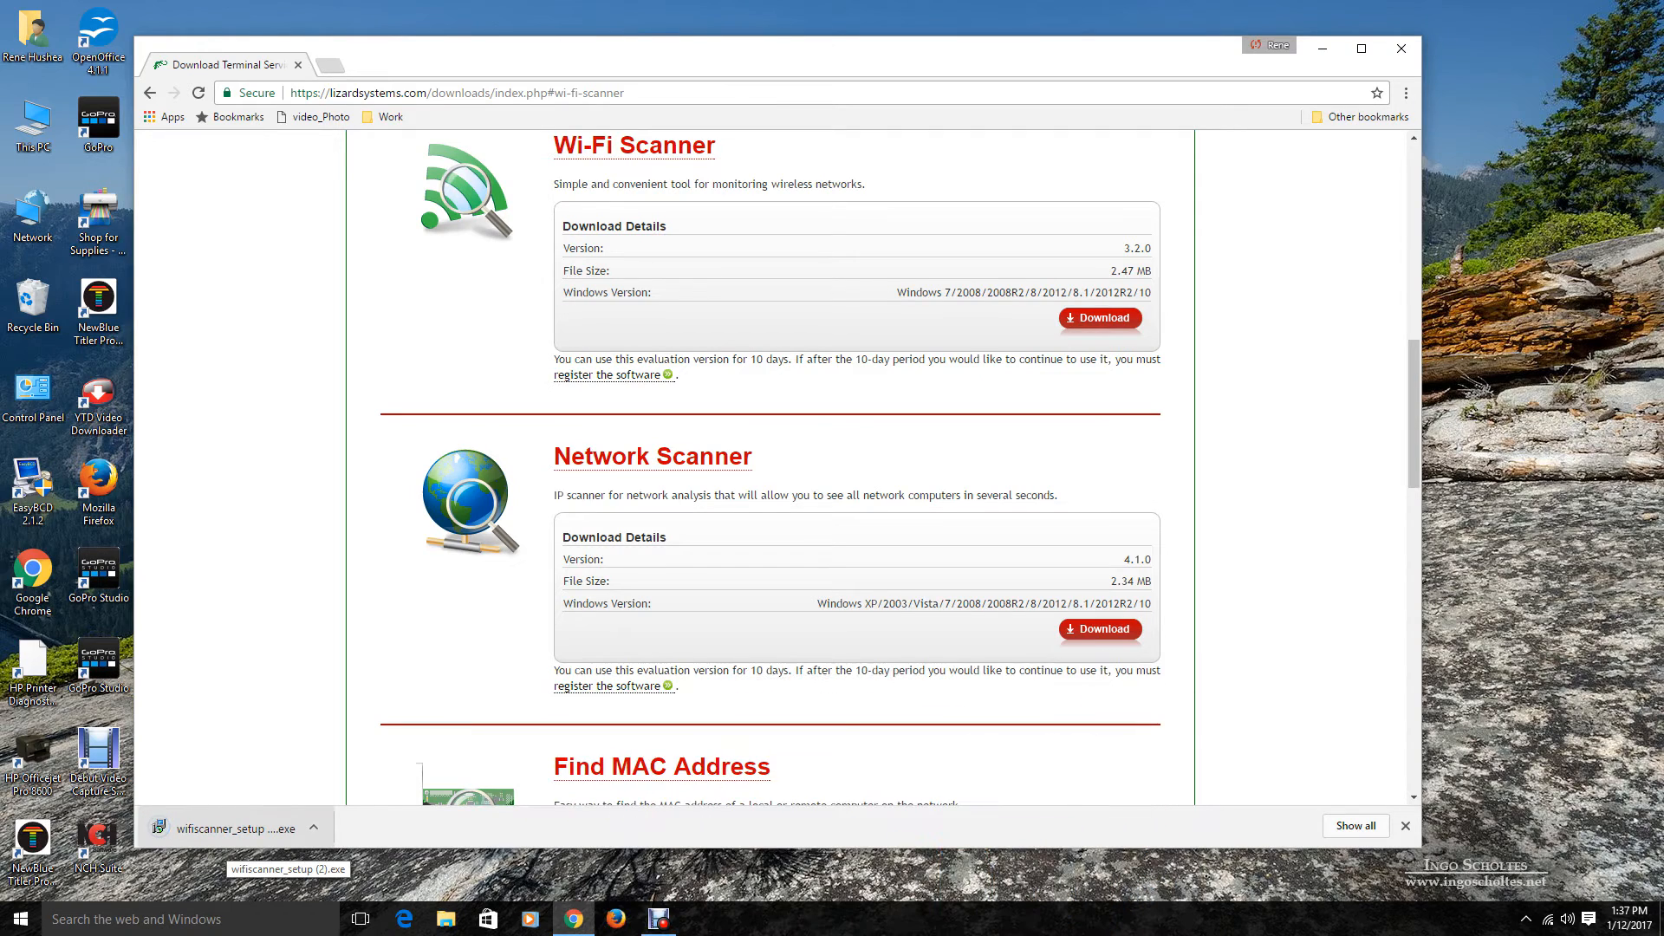
{"action": "left_click", "coordinate": [222, 826]}
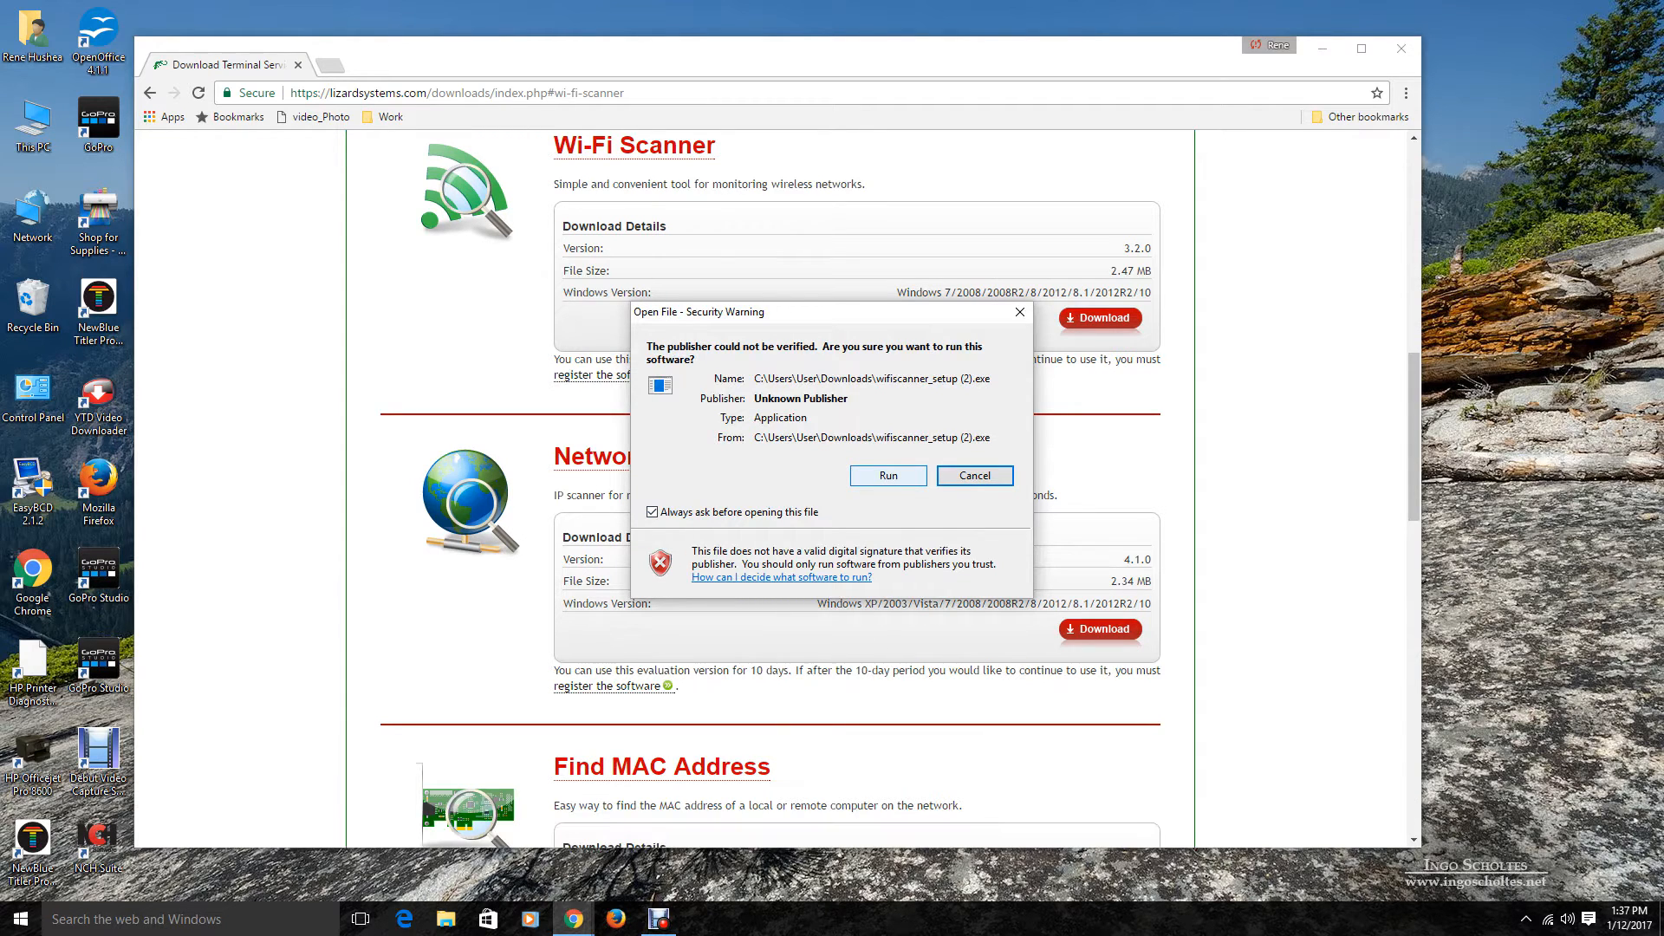
{"action": "left_click", "coordinate": [972, 474]}
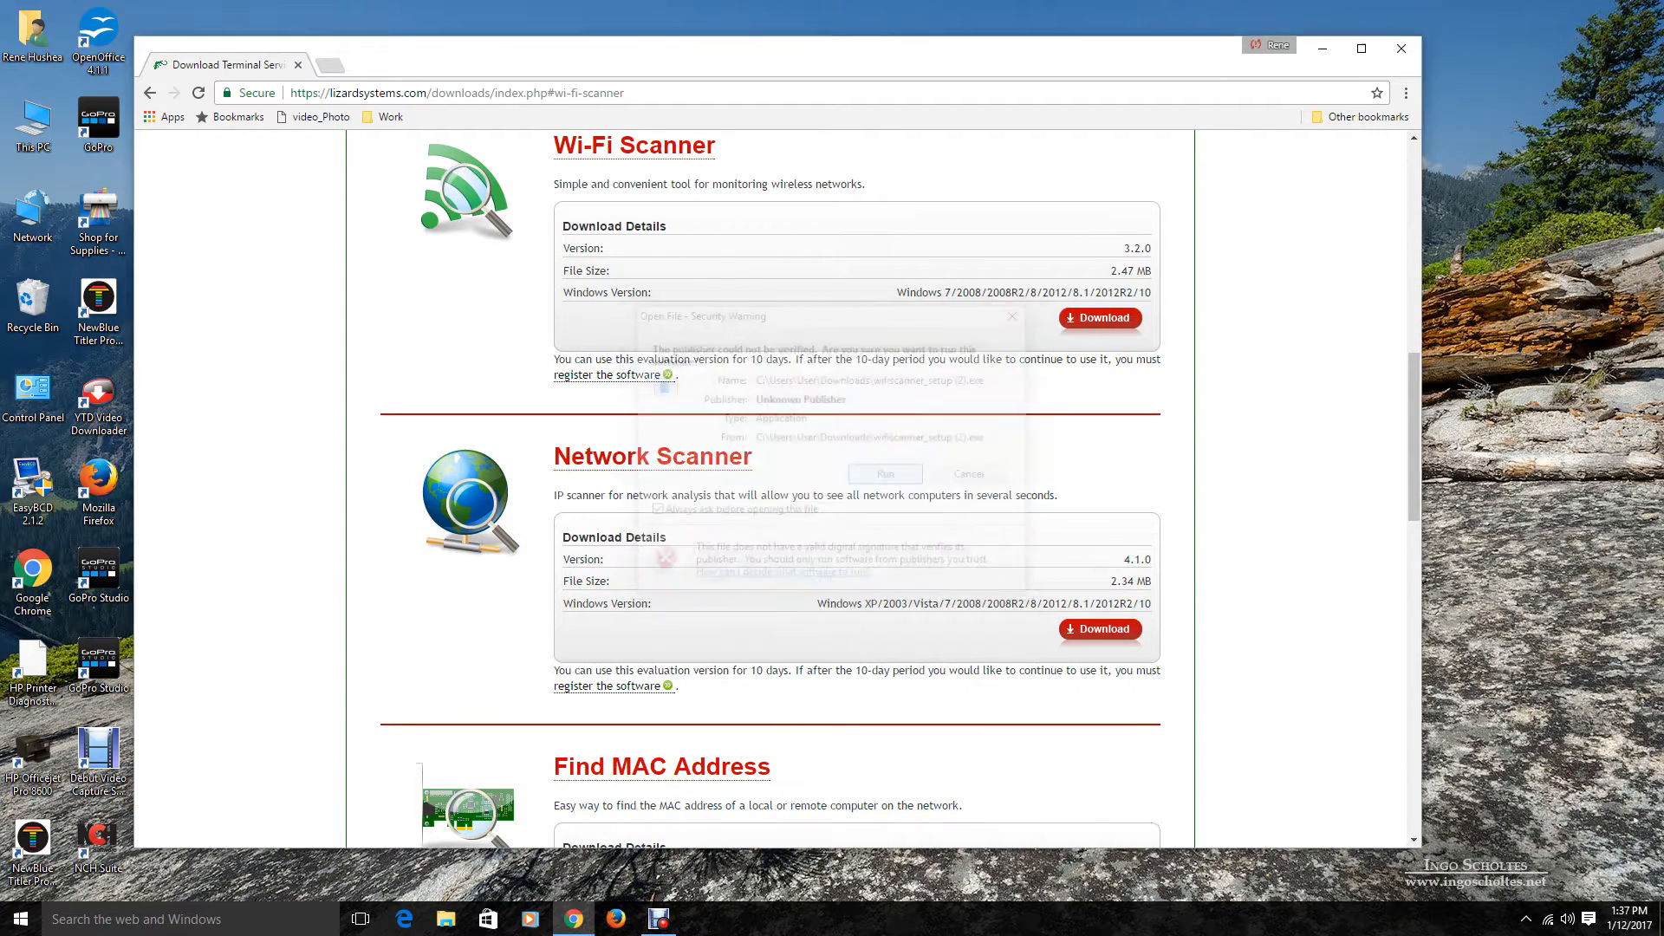
{"action": "left_click", "coordinate": [883, 473]}
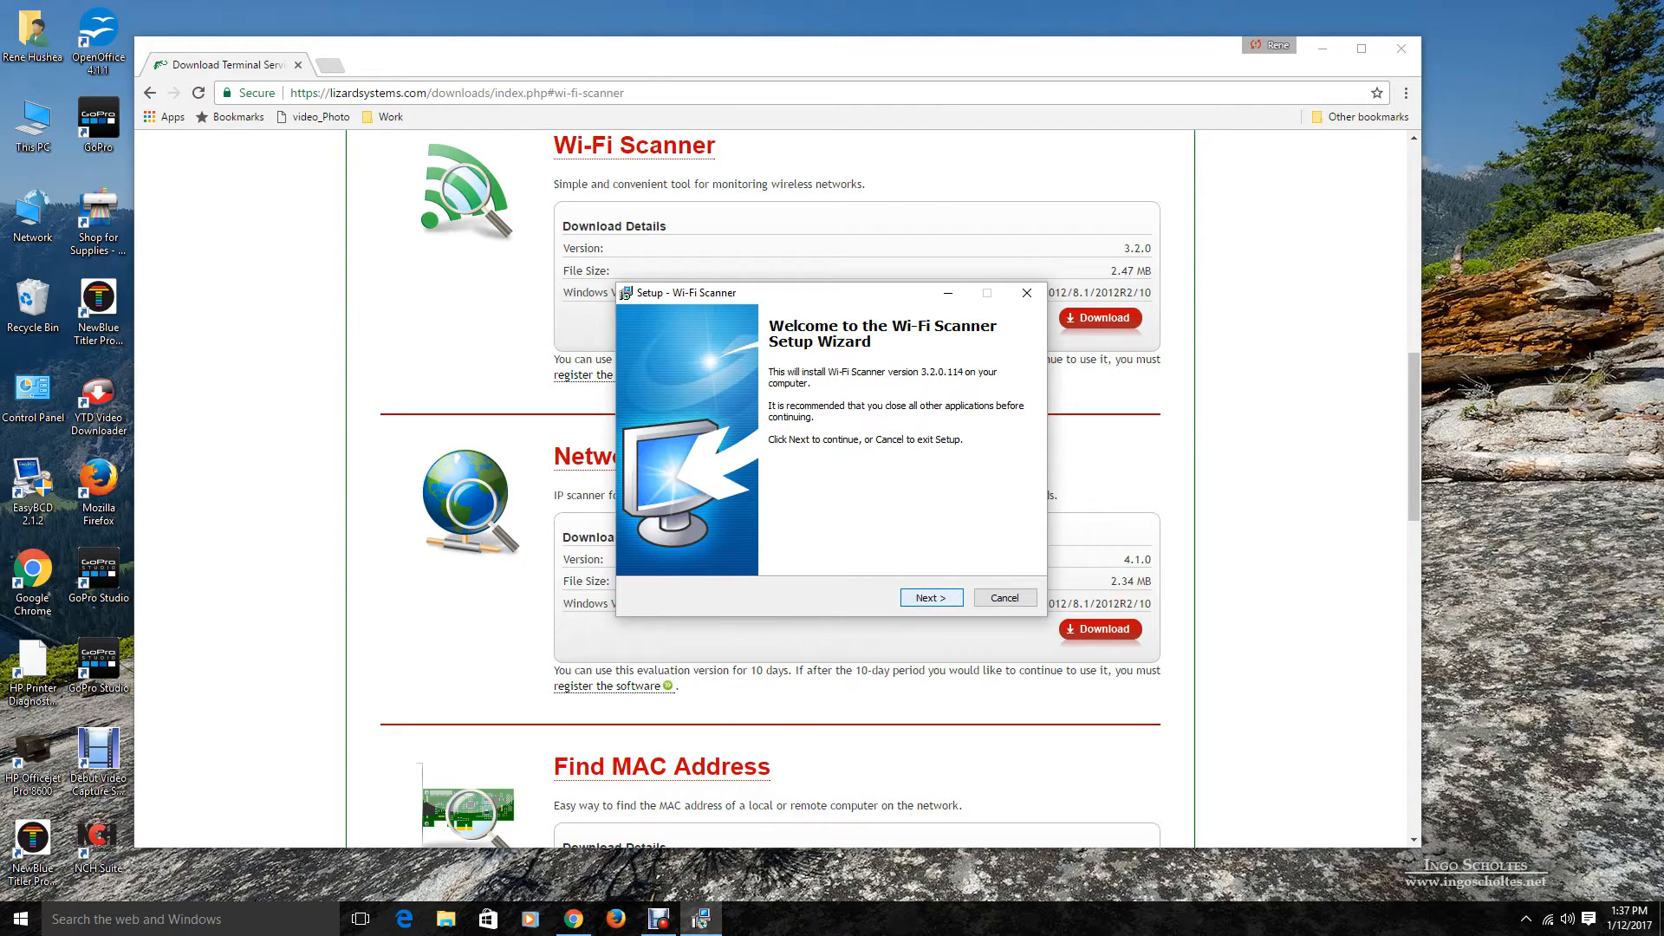
- Install Wi-Fi Scanner with the license accepted, default folder, and desktop icon, skipping the homepage
{"action": "left_click", "coordinate": [928, 597]}
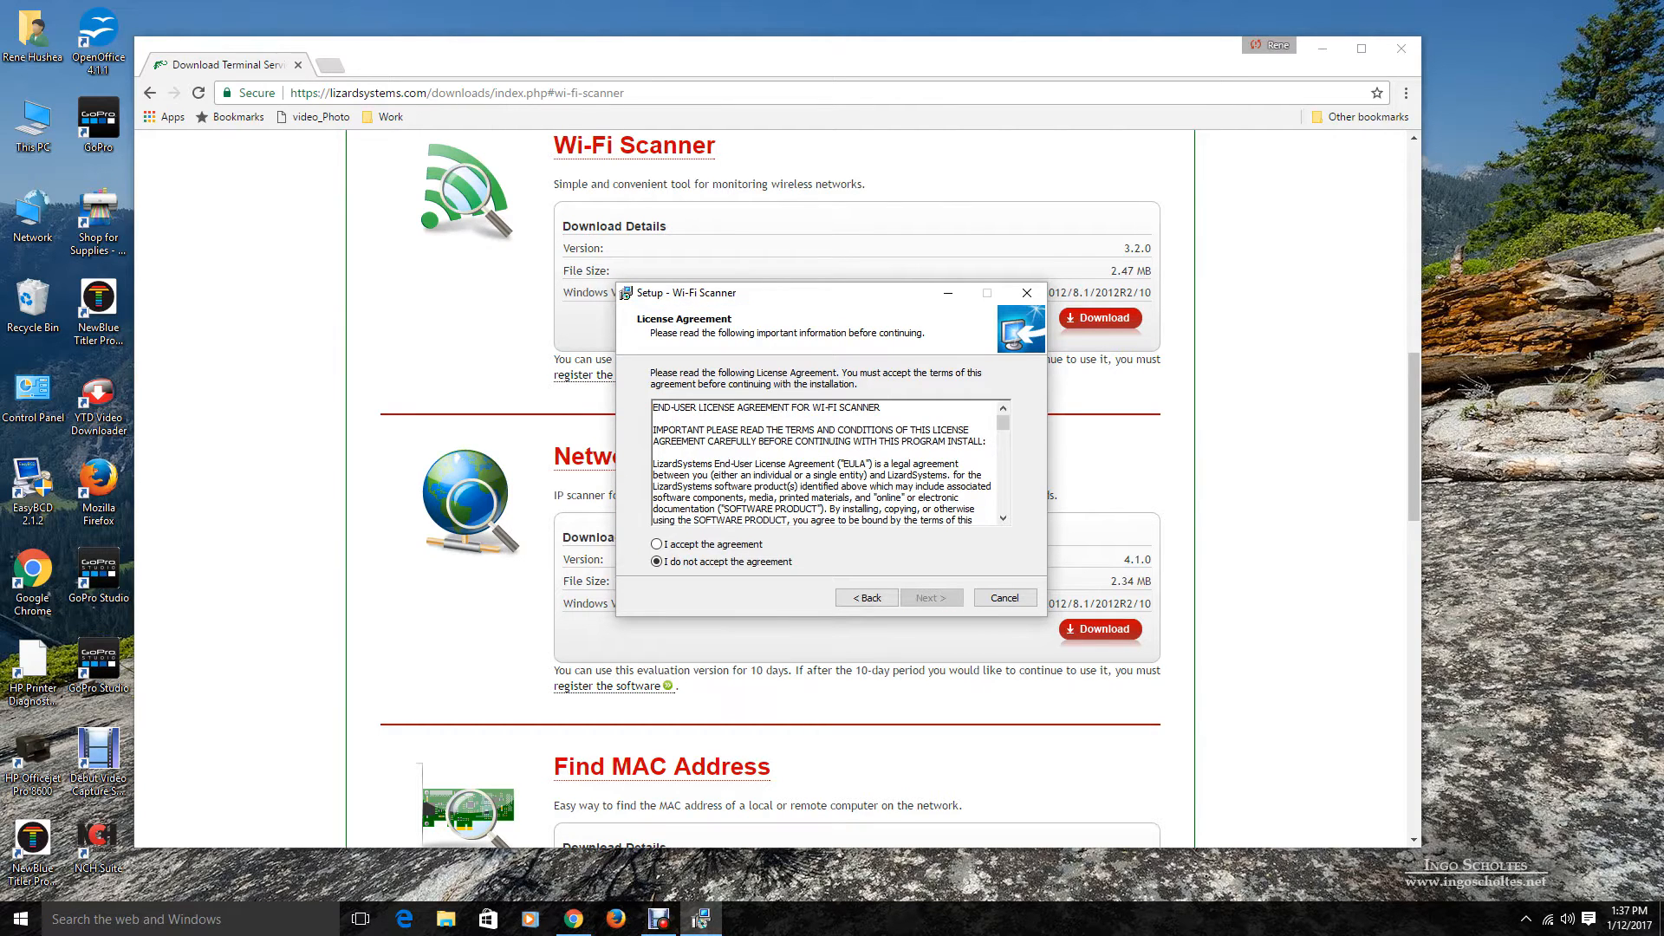
{"action": "left_click", "coordinate": [656, 544]}
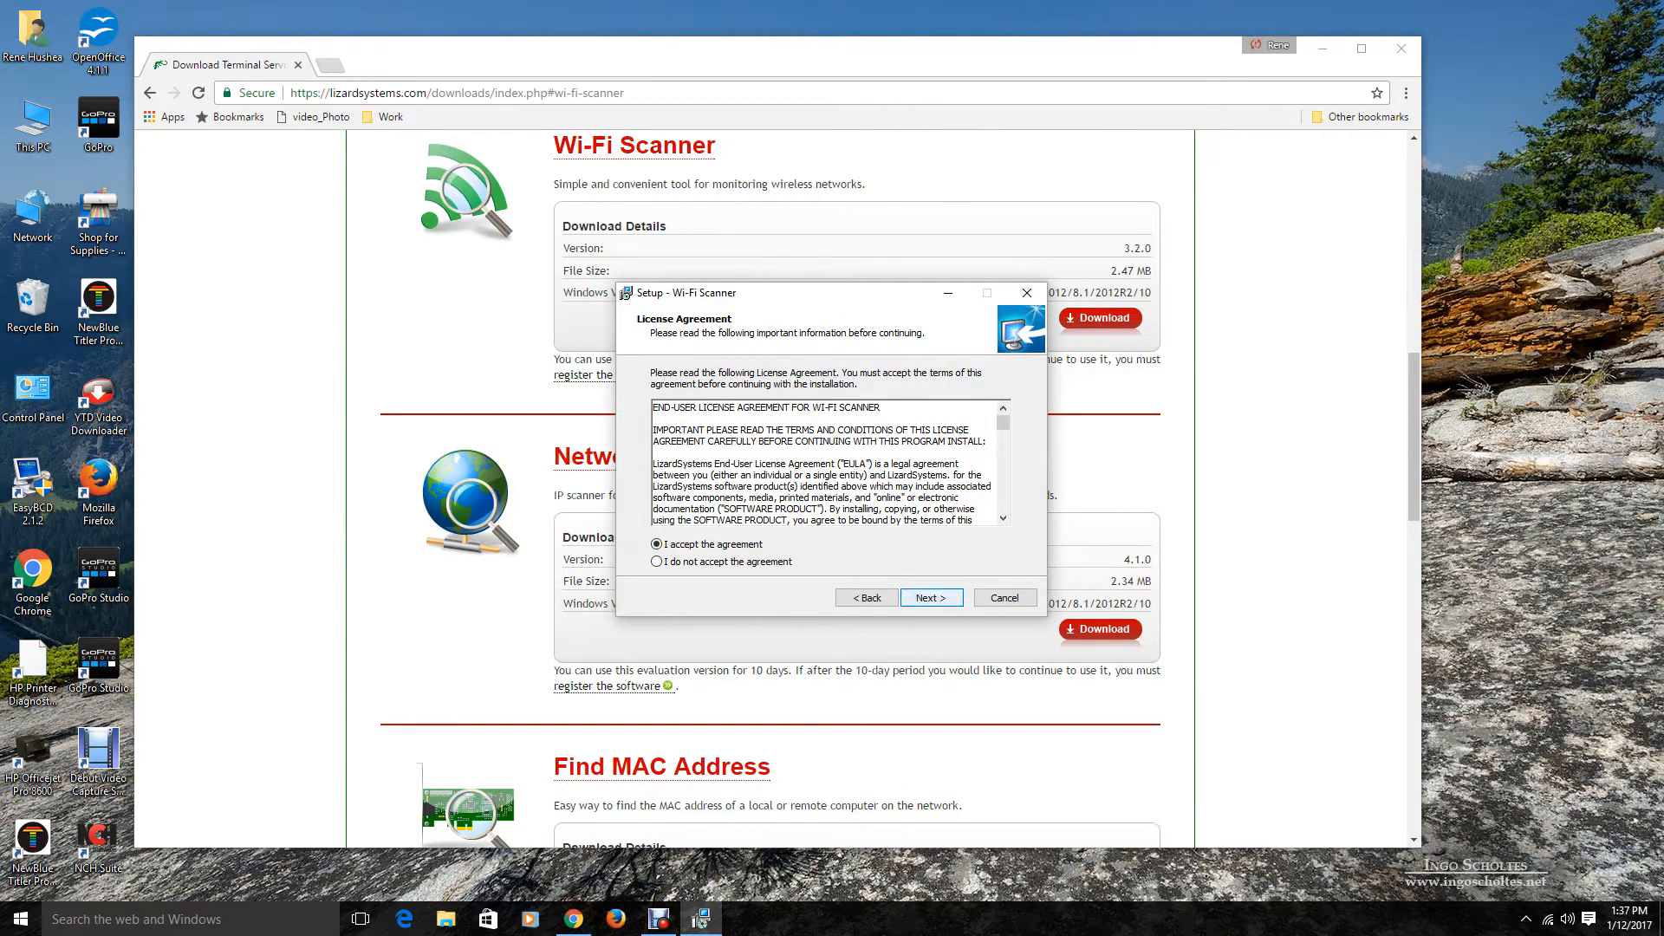
{"action": "left_click", "coordinate": [928, 596]}
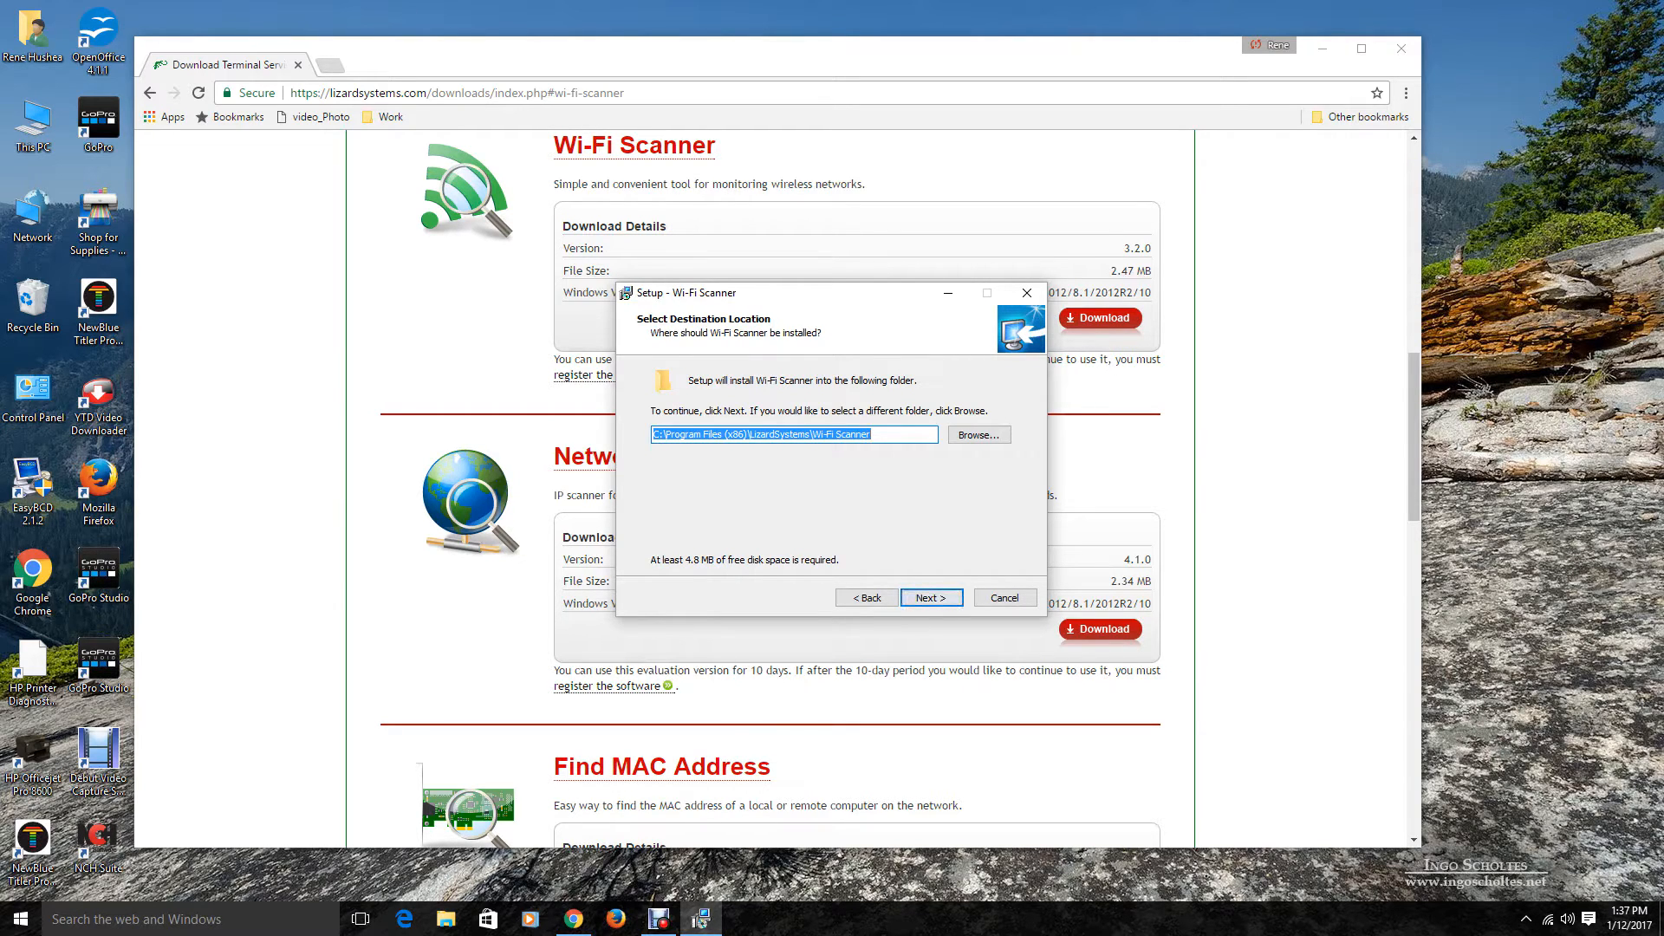
{"action": "left_click", "coordinate": [930, 597]}
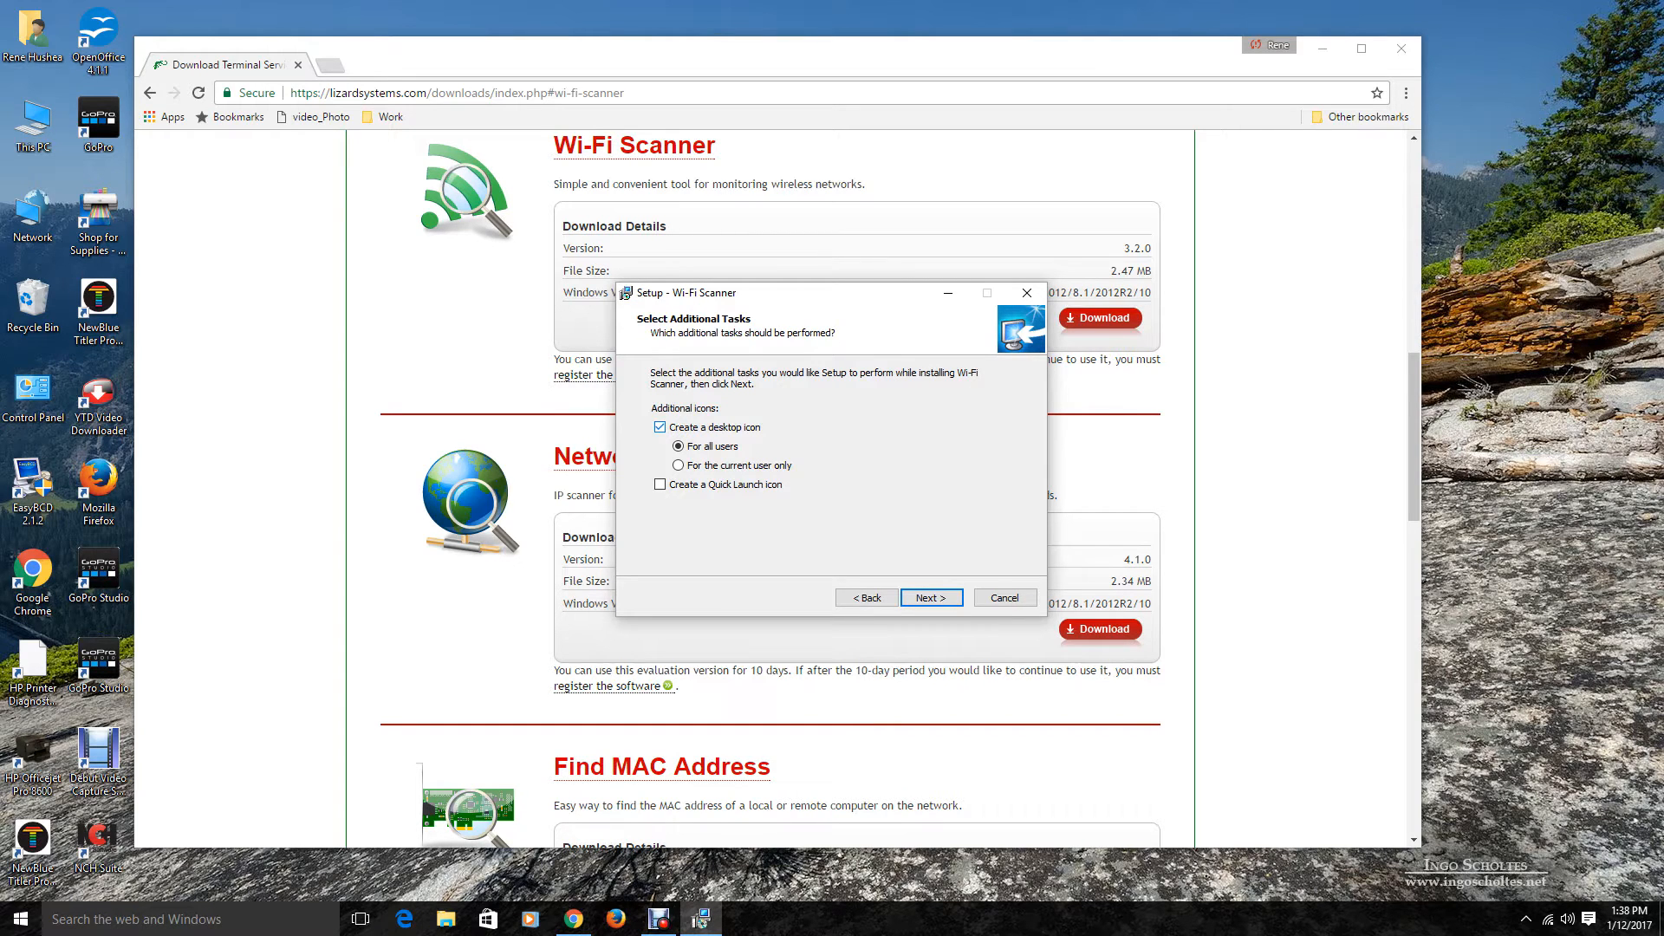
{"action": "left_click", "coordinate": [928, 597]}
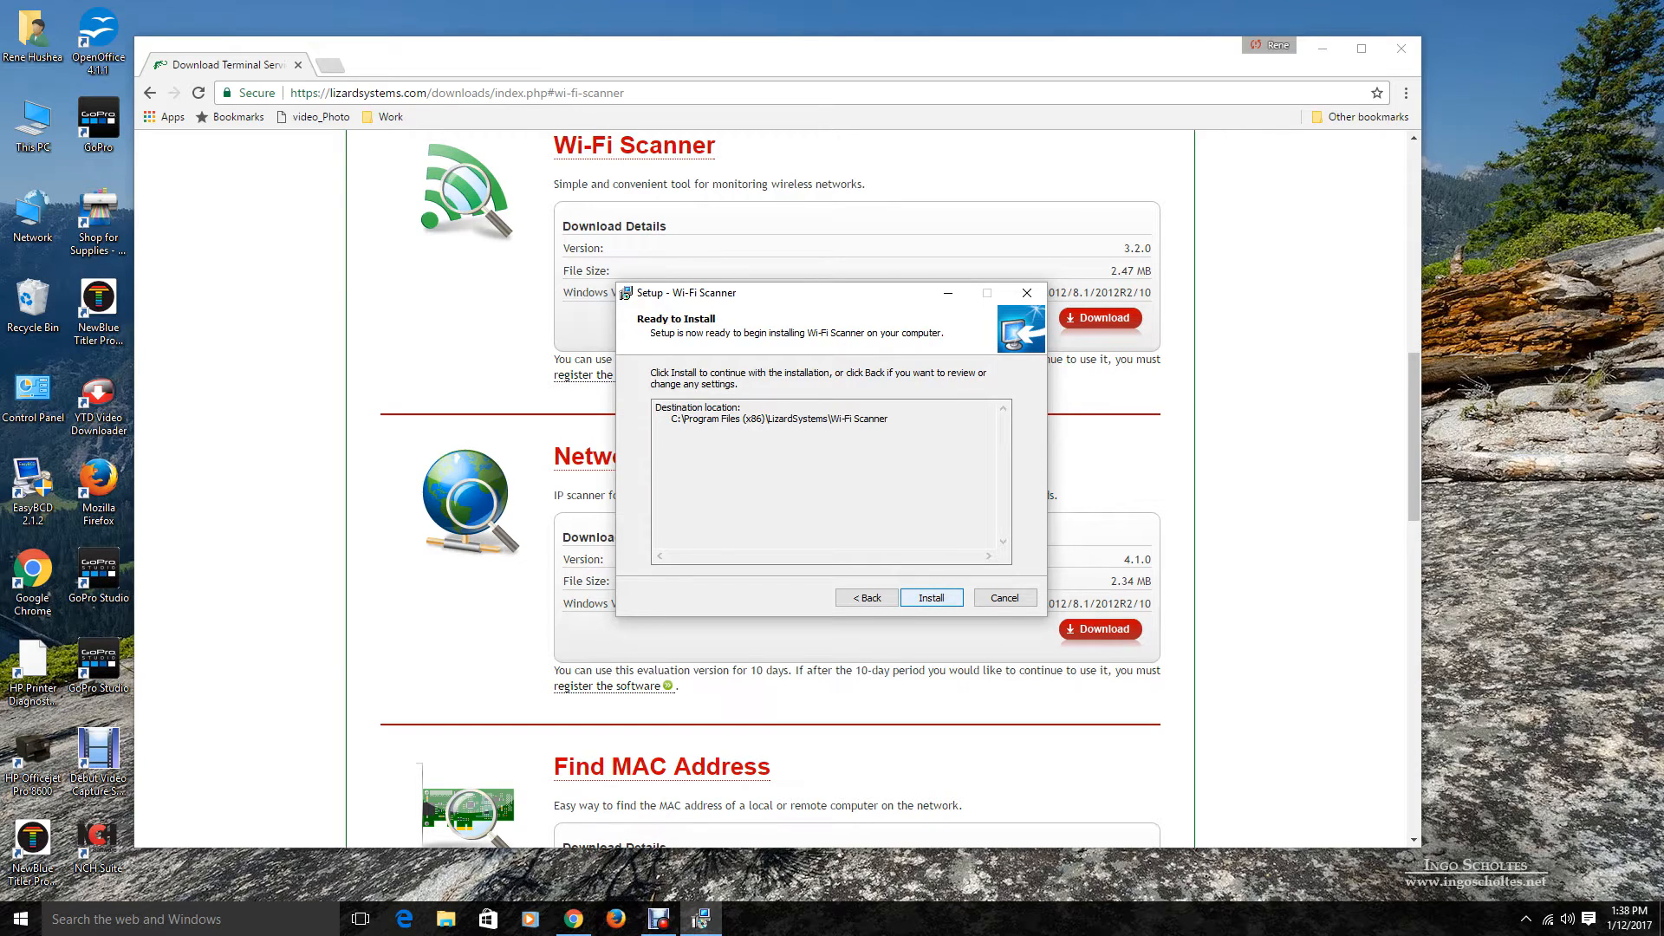
{"action": "left_click", "coordinate": [930, 597]}
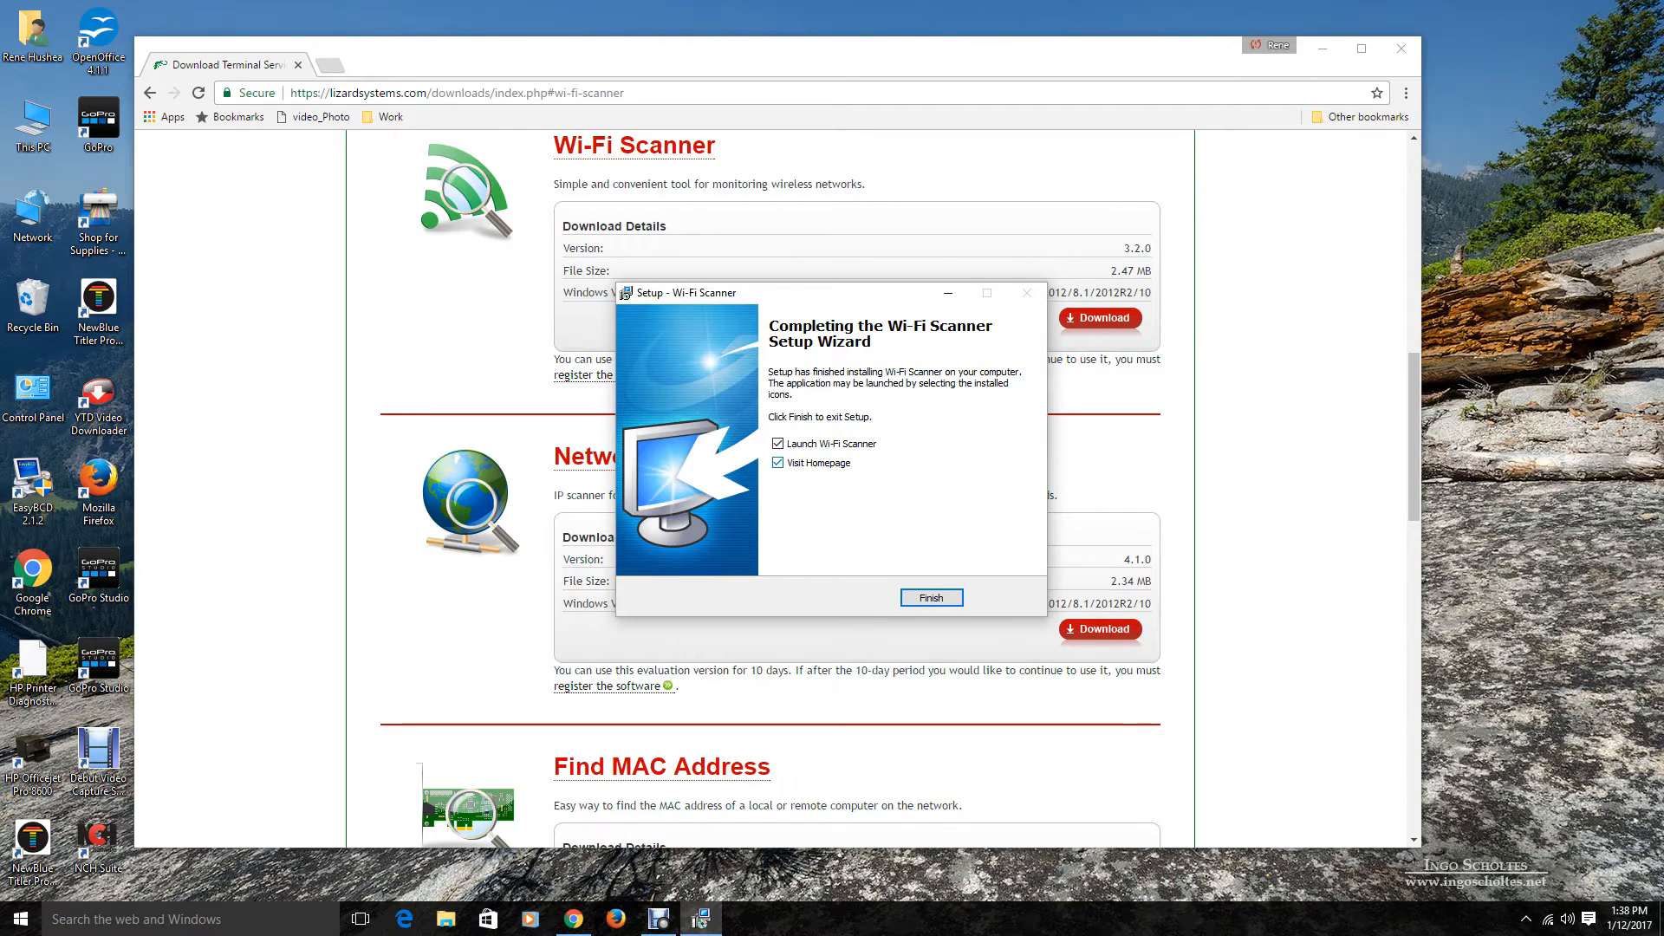
{"action": "left_click", "coordinate": [778, 463]}
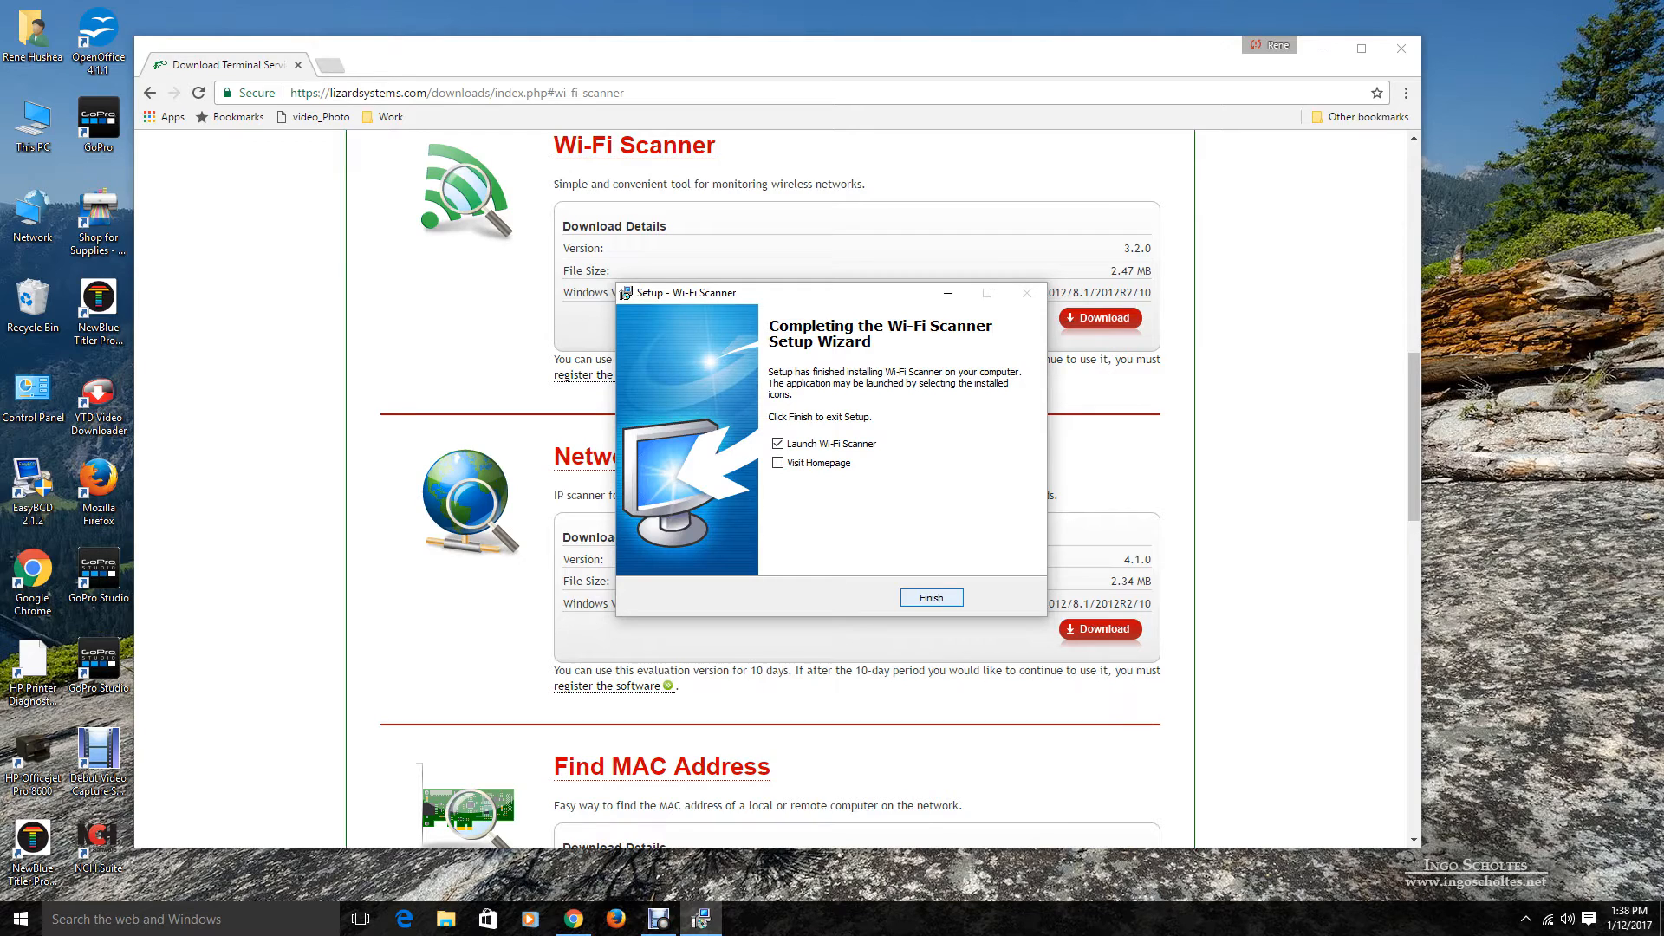
{"action": "left_click", "coordinate": [930, 597]}
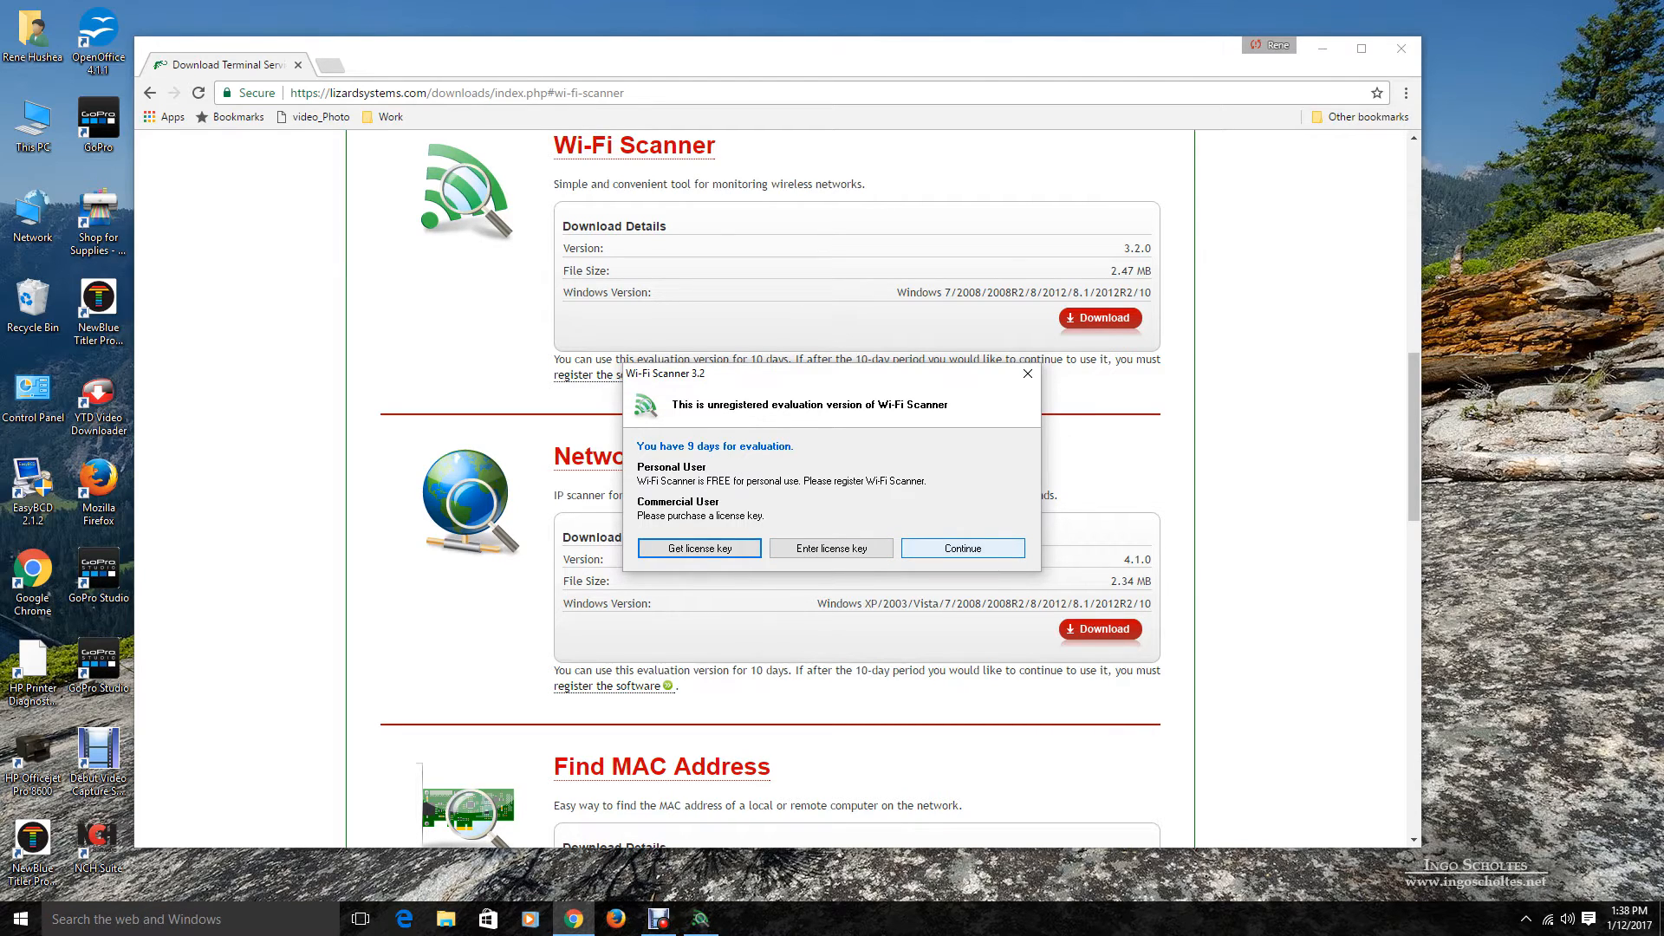
- Continue the evaluation version and connect to the thermostat-24-A3-2F network in Wi-Fi Scanner
{"action": "left_click", "coordinate": [961, 548]}
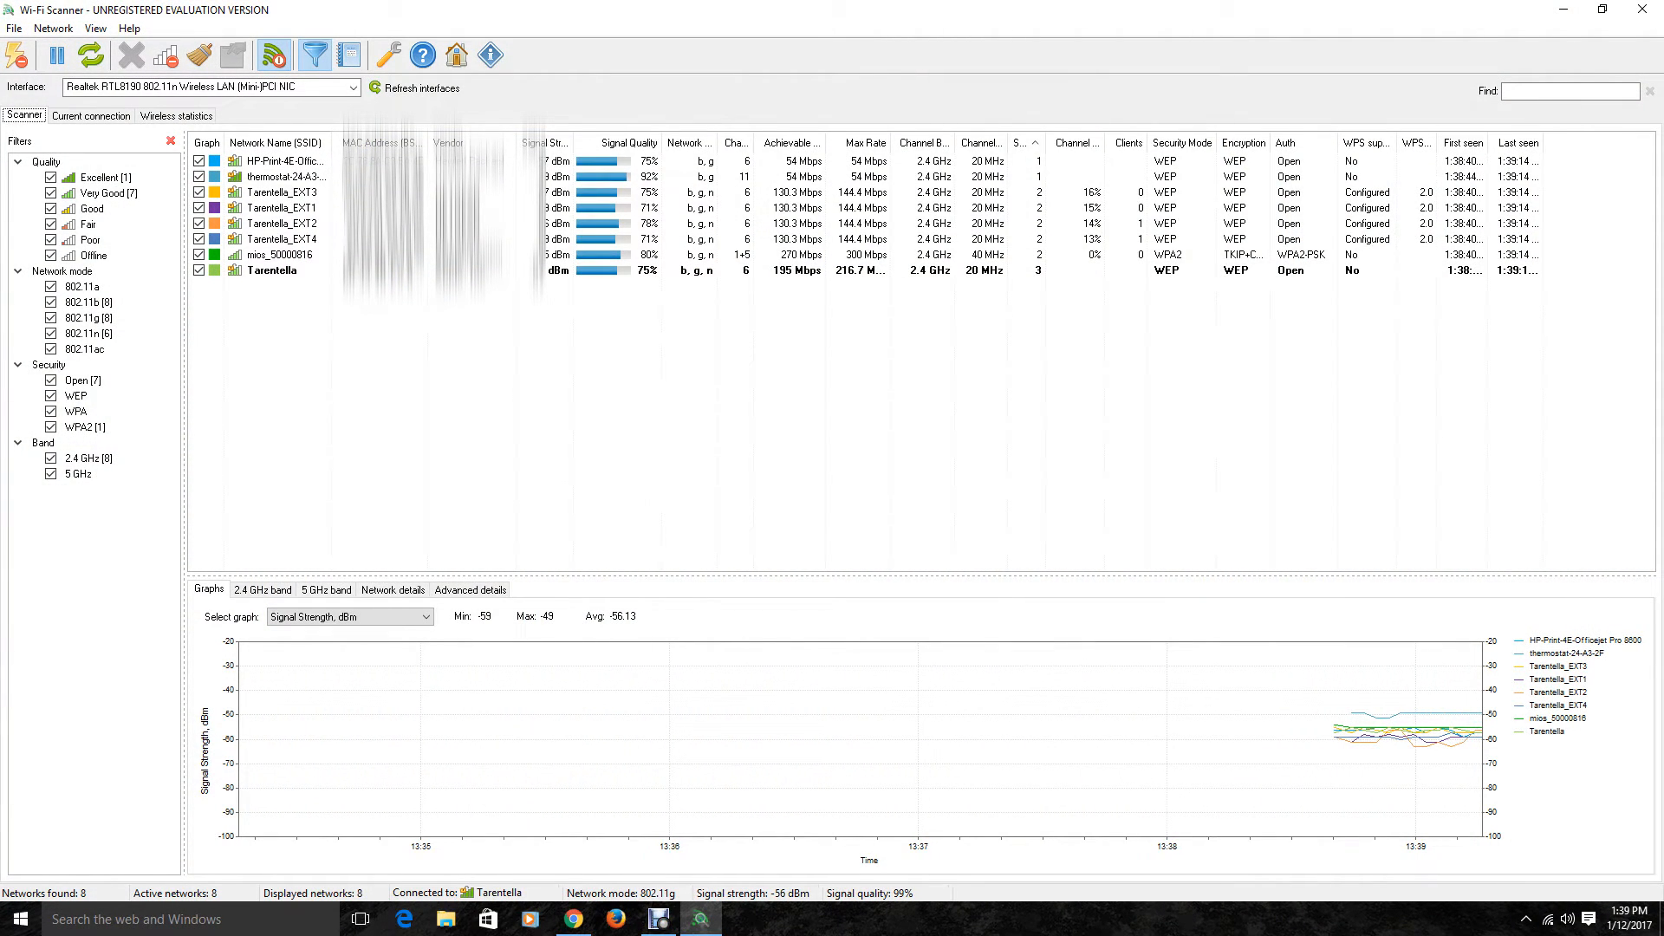
{"action": "left_click", "coordinate": [281, 176]}
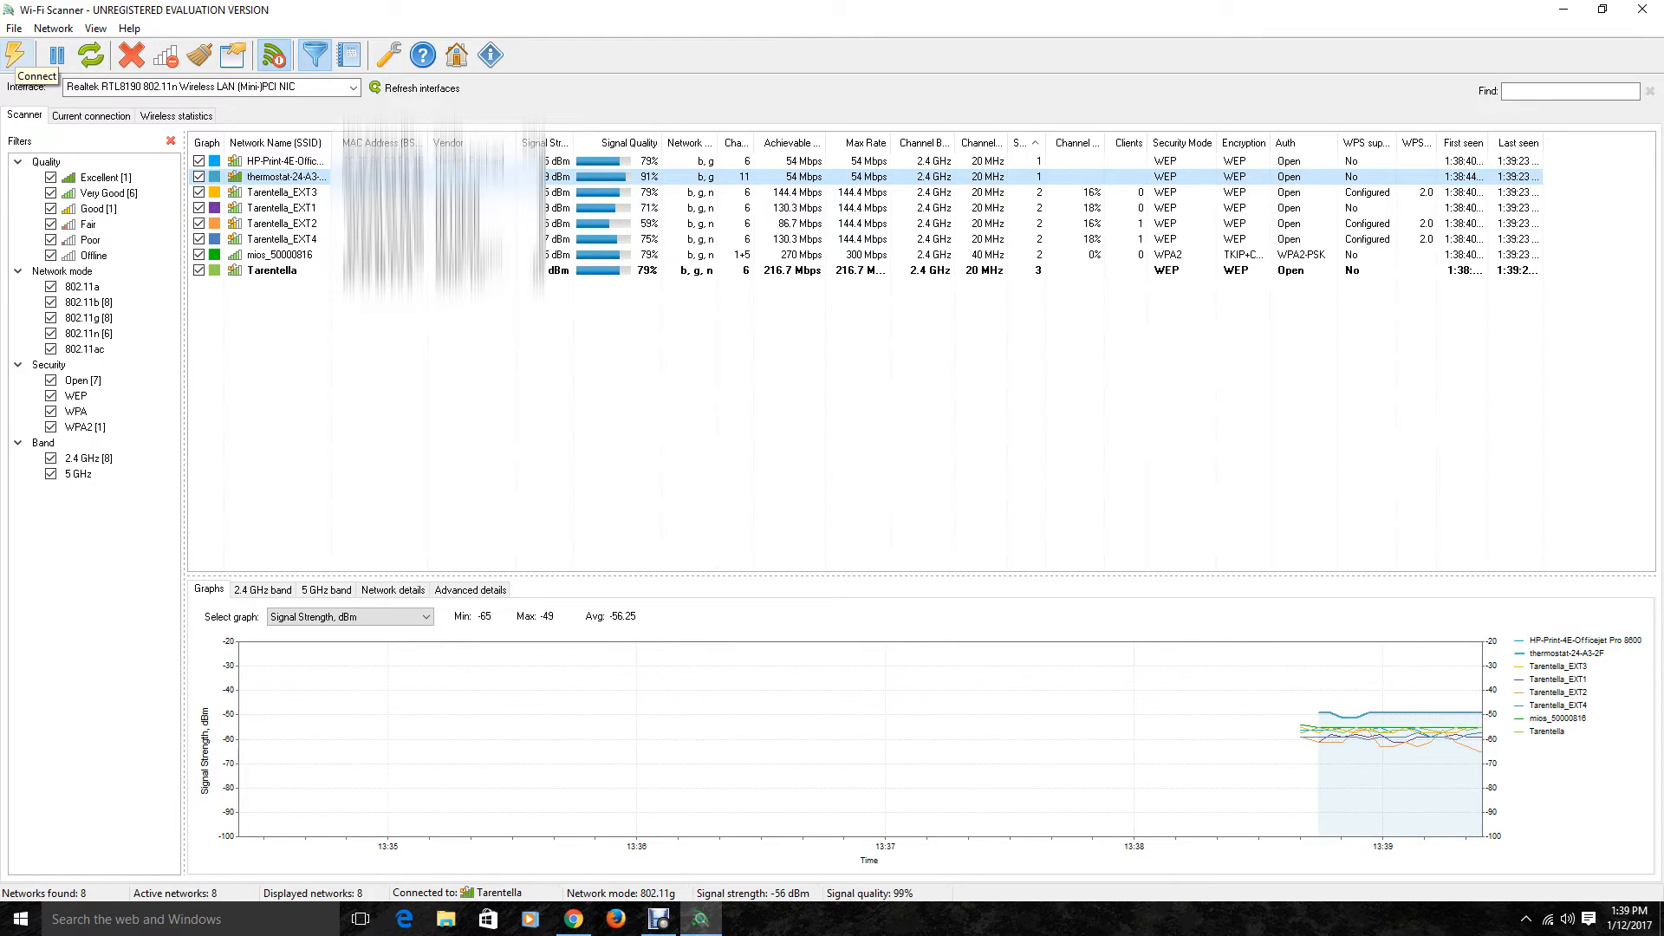
{"action": "left_click", "coordinate": [19, 56]}
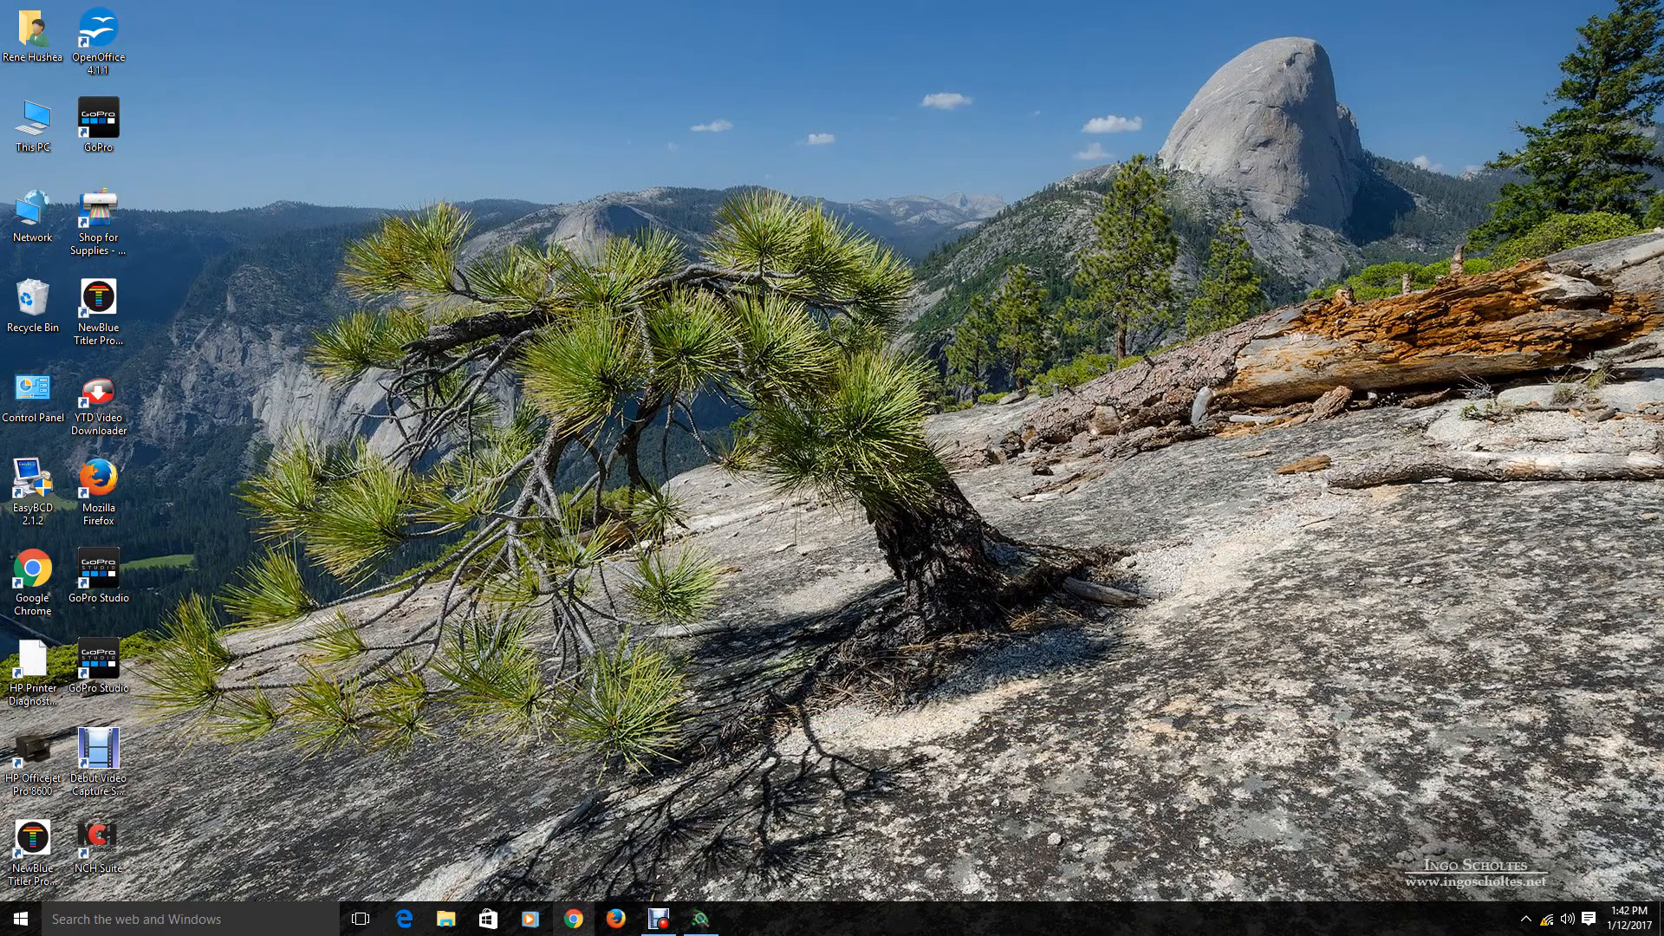
- Launch Chrome and load the thermostat setup page at 192.168.10.1
{"action": "left_click", "coordinate": [571, 918]}
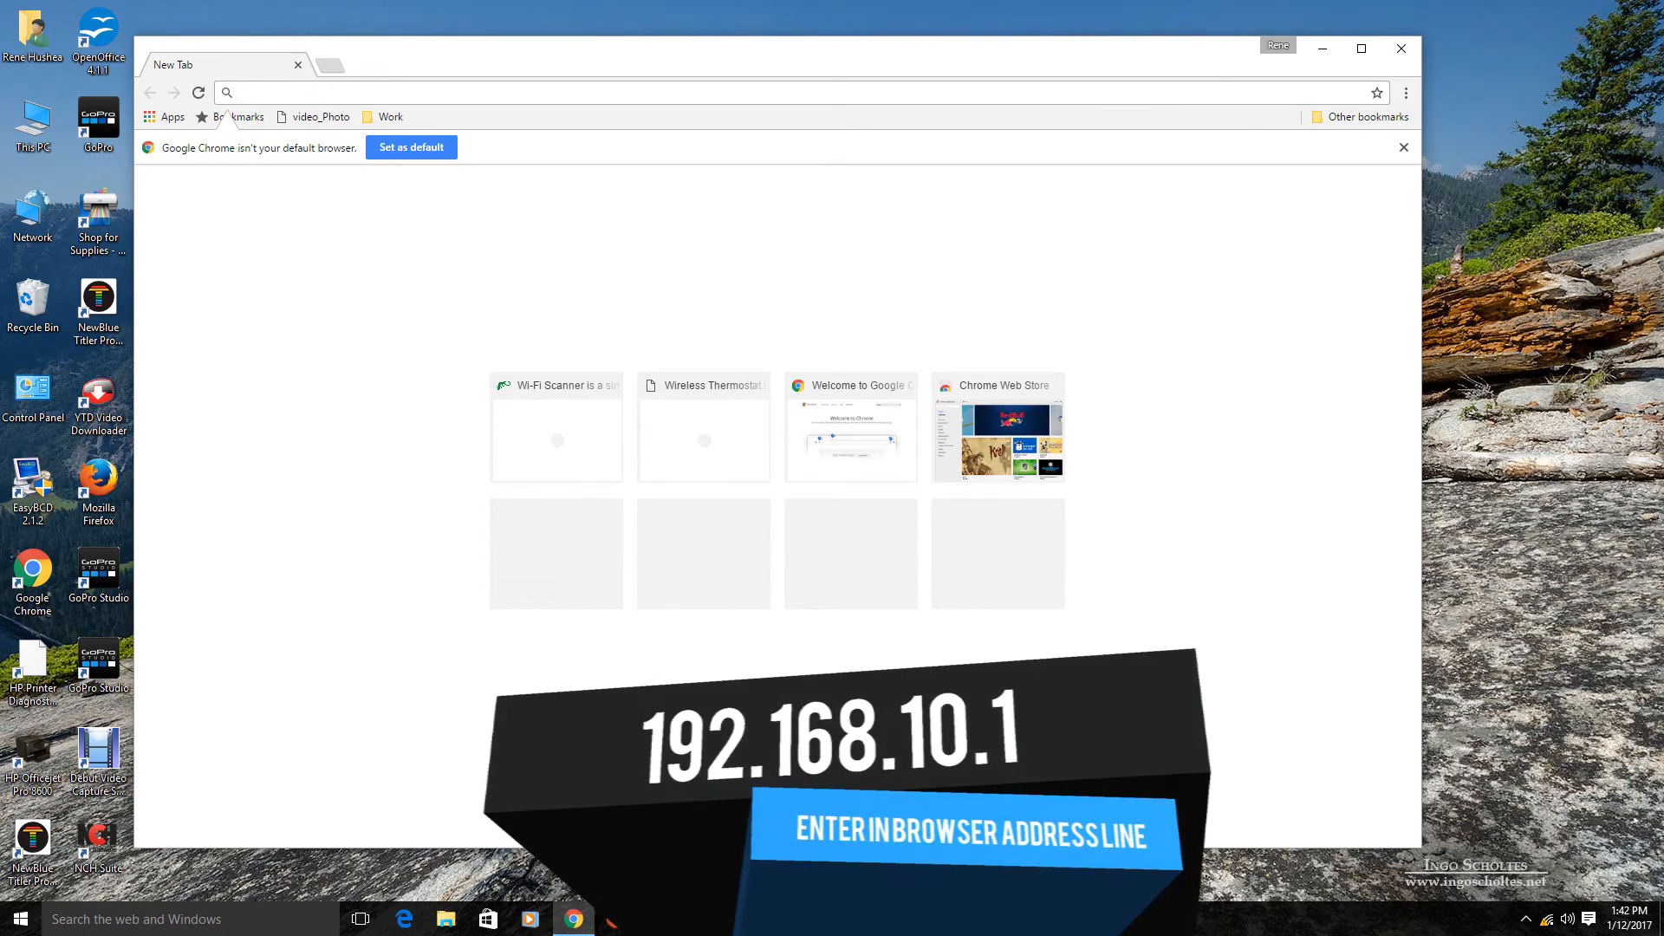
{"action": "type", "text": "192.168.10.1"}
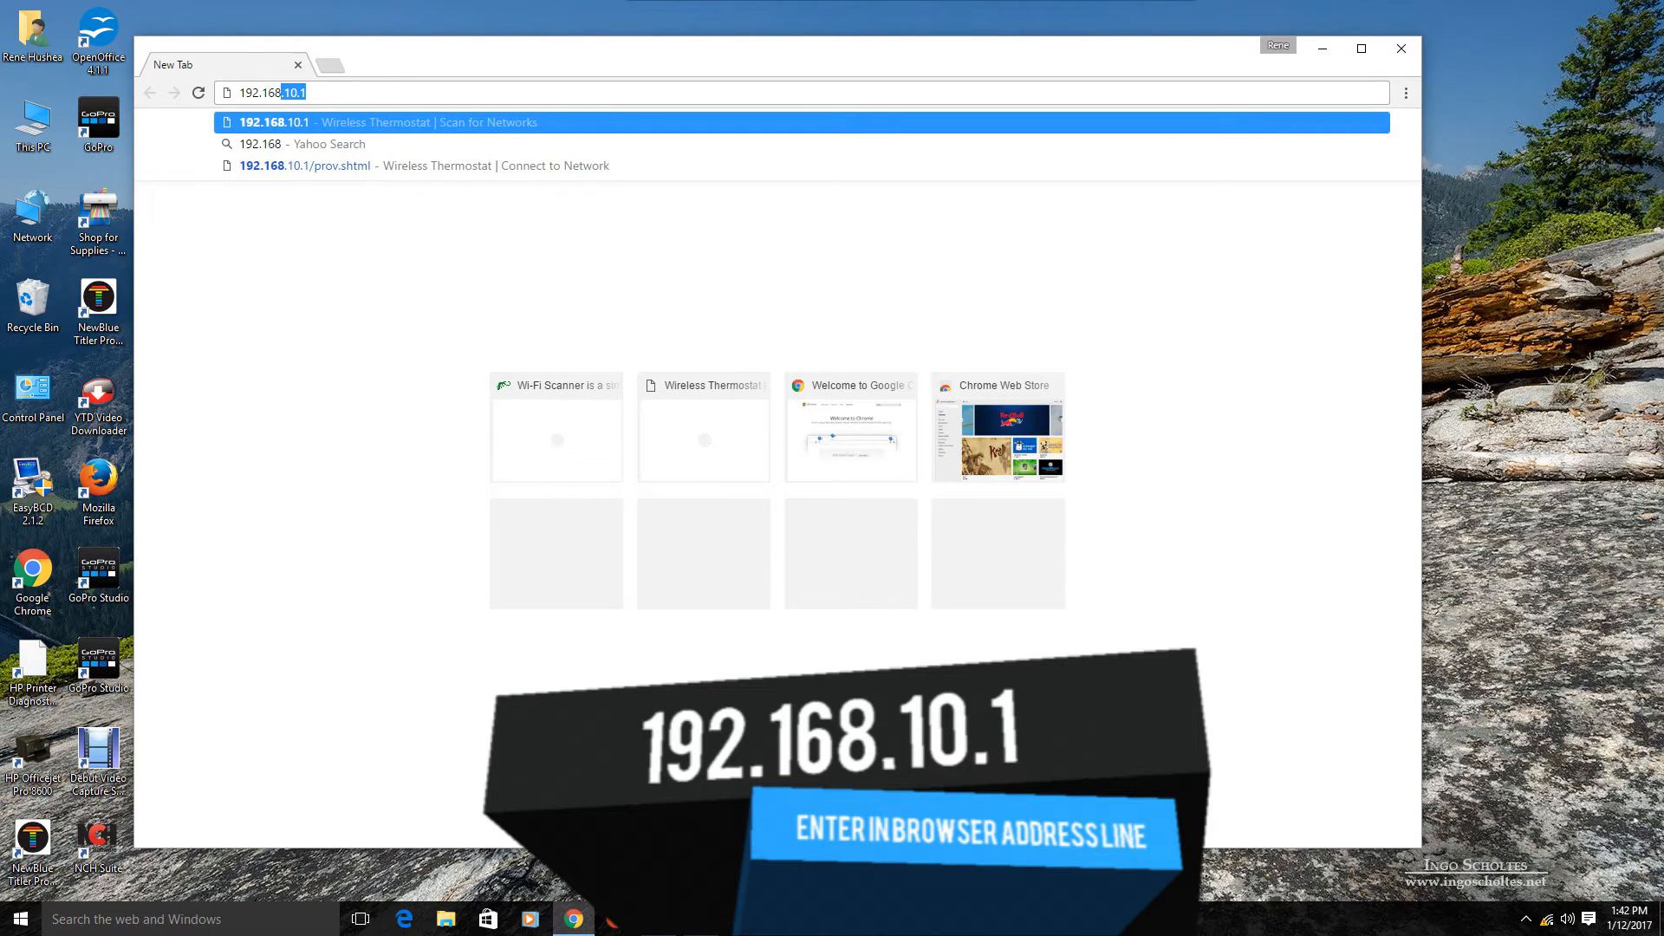
{"action": "key", "text": "Backspace"}
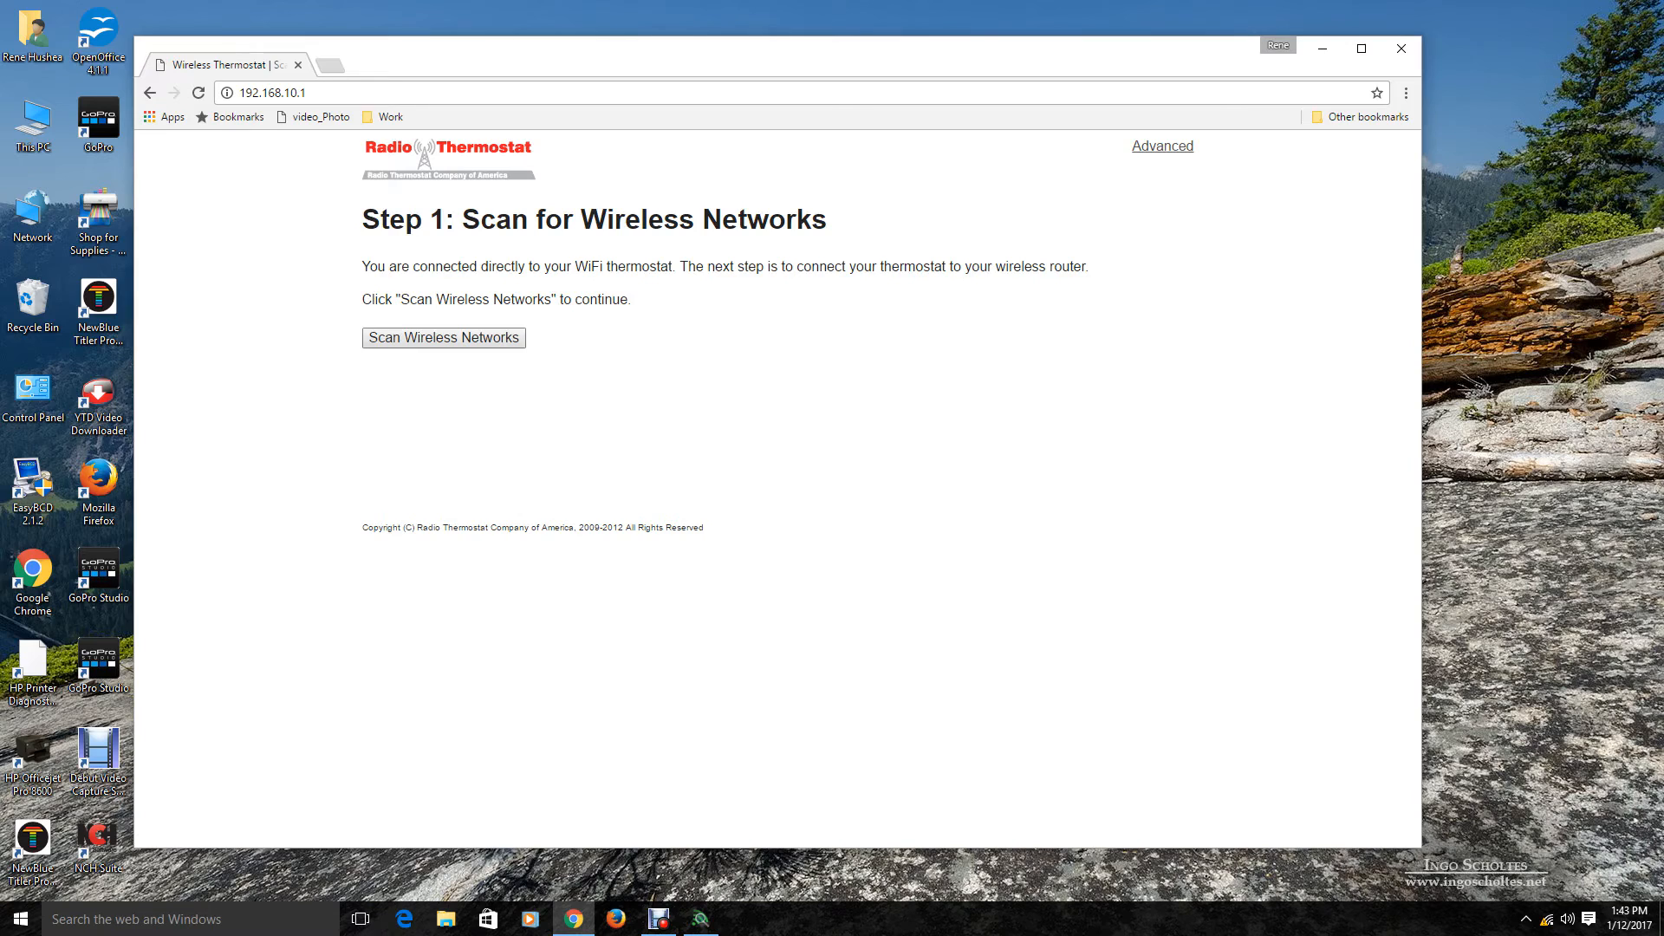
- Run 'Scan Wireless Networks' until Step 2 lists the six nearby networks
{"action": "left_click", "coordinate": [444, 337]}
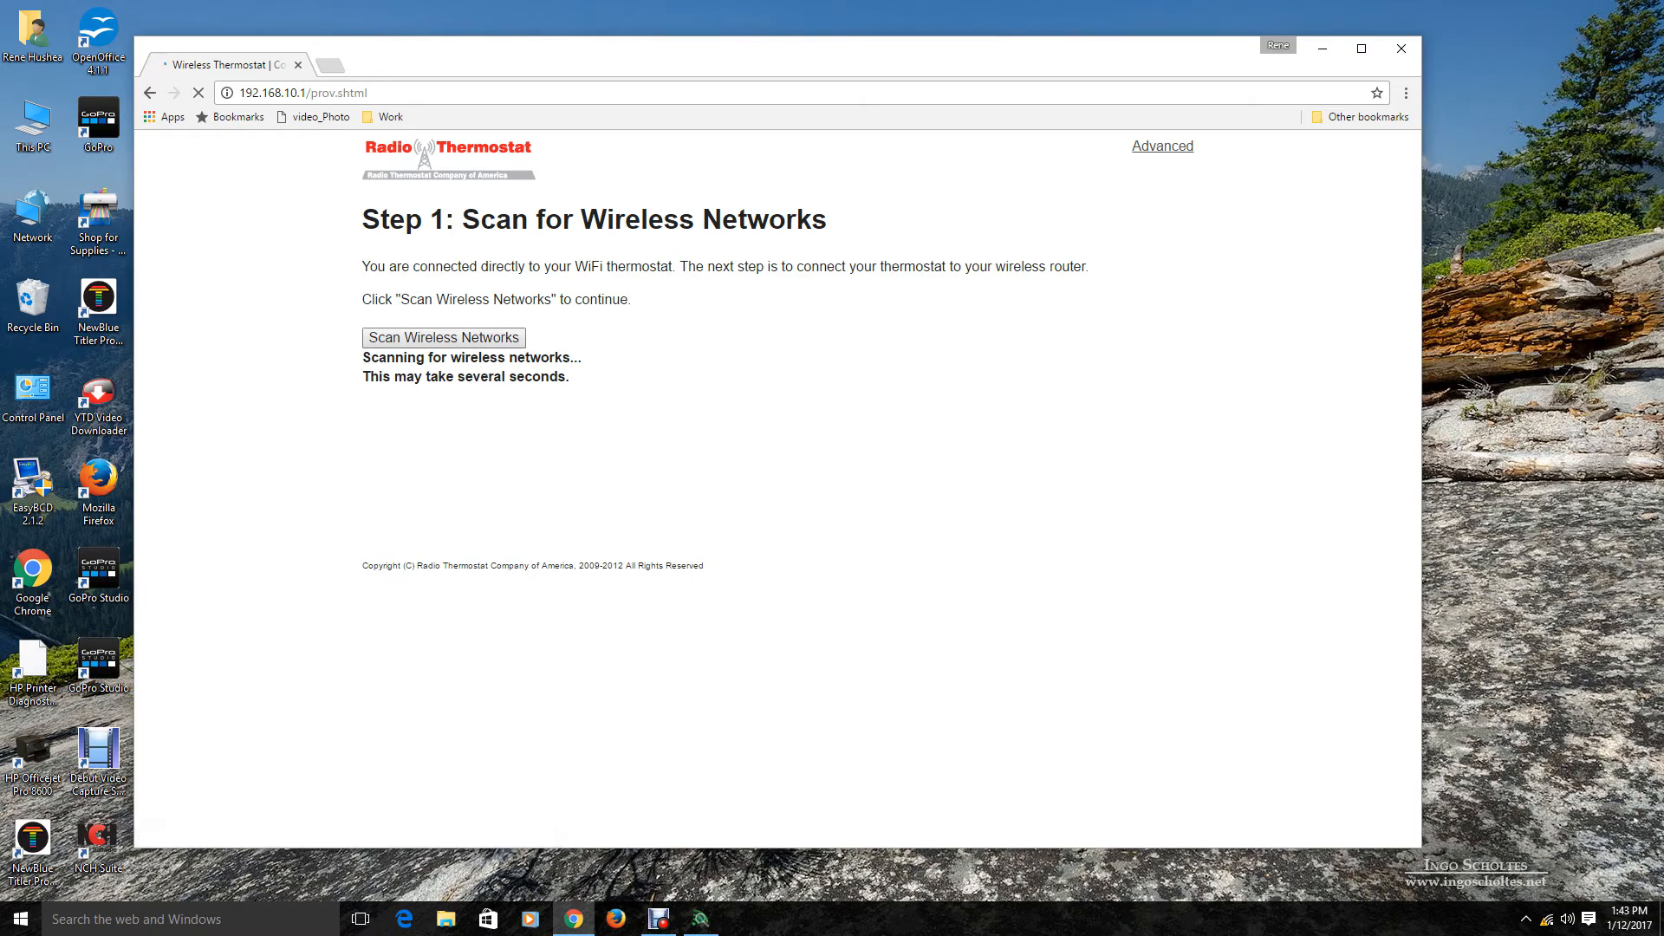
{"action": "left_click", "coordinate": [444, 337]}
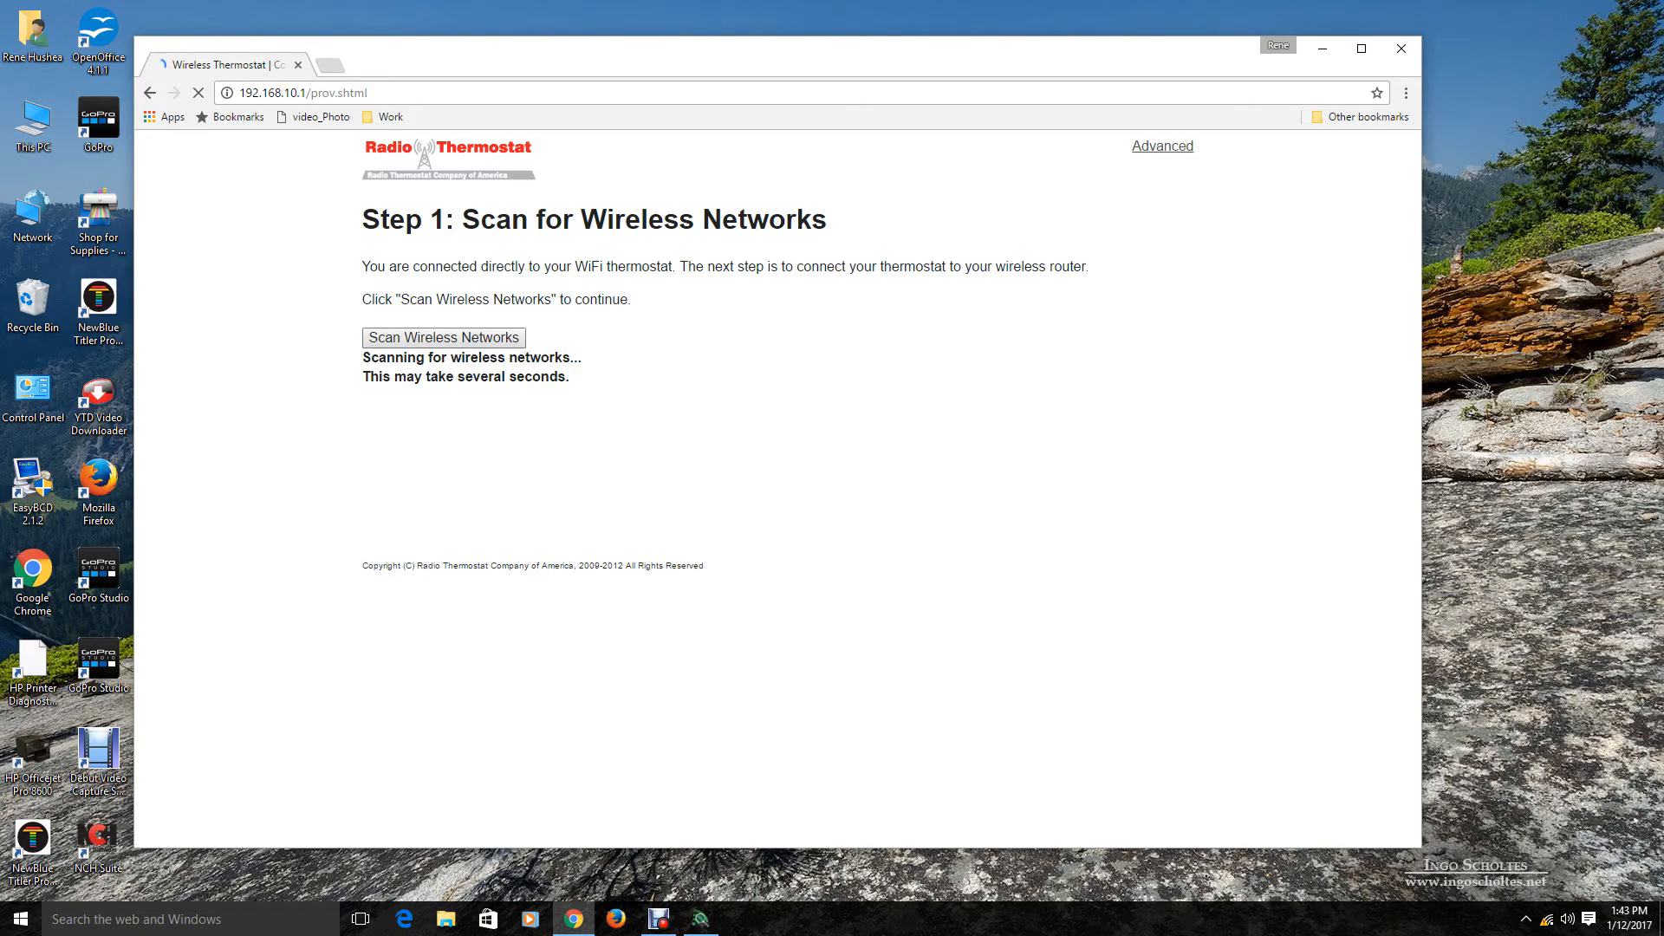
{"action": "left_click", "coordinate": [444, 337]}
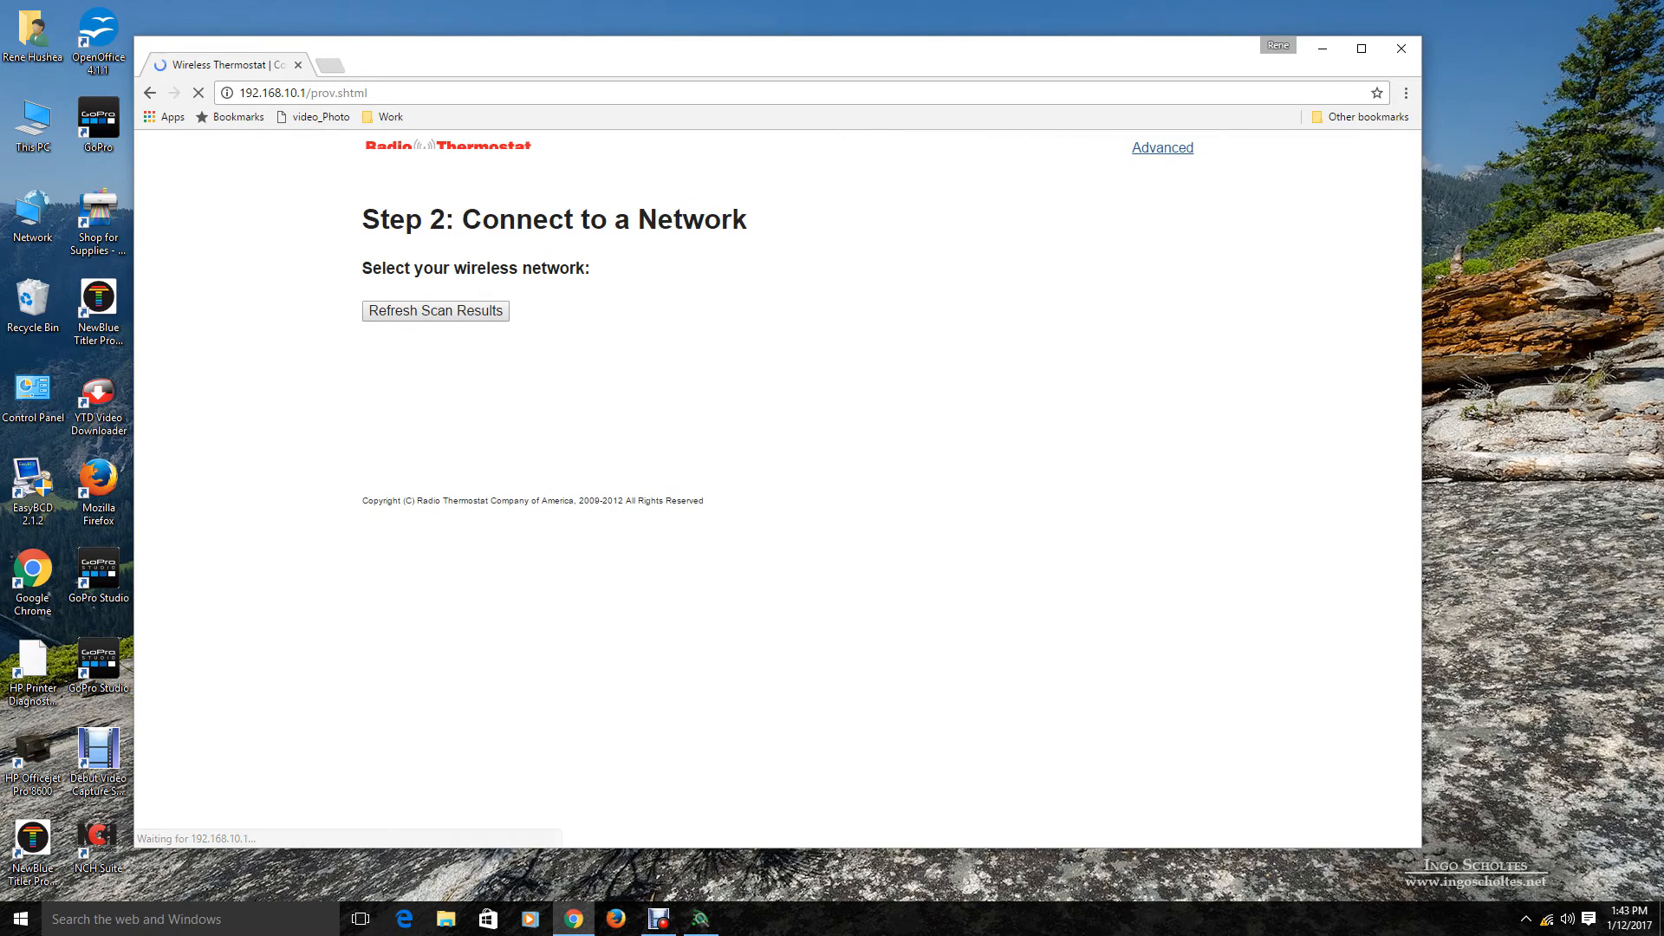
{"action": "left_click", "coordinate": [435, 311]}
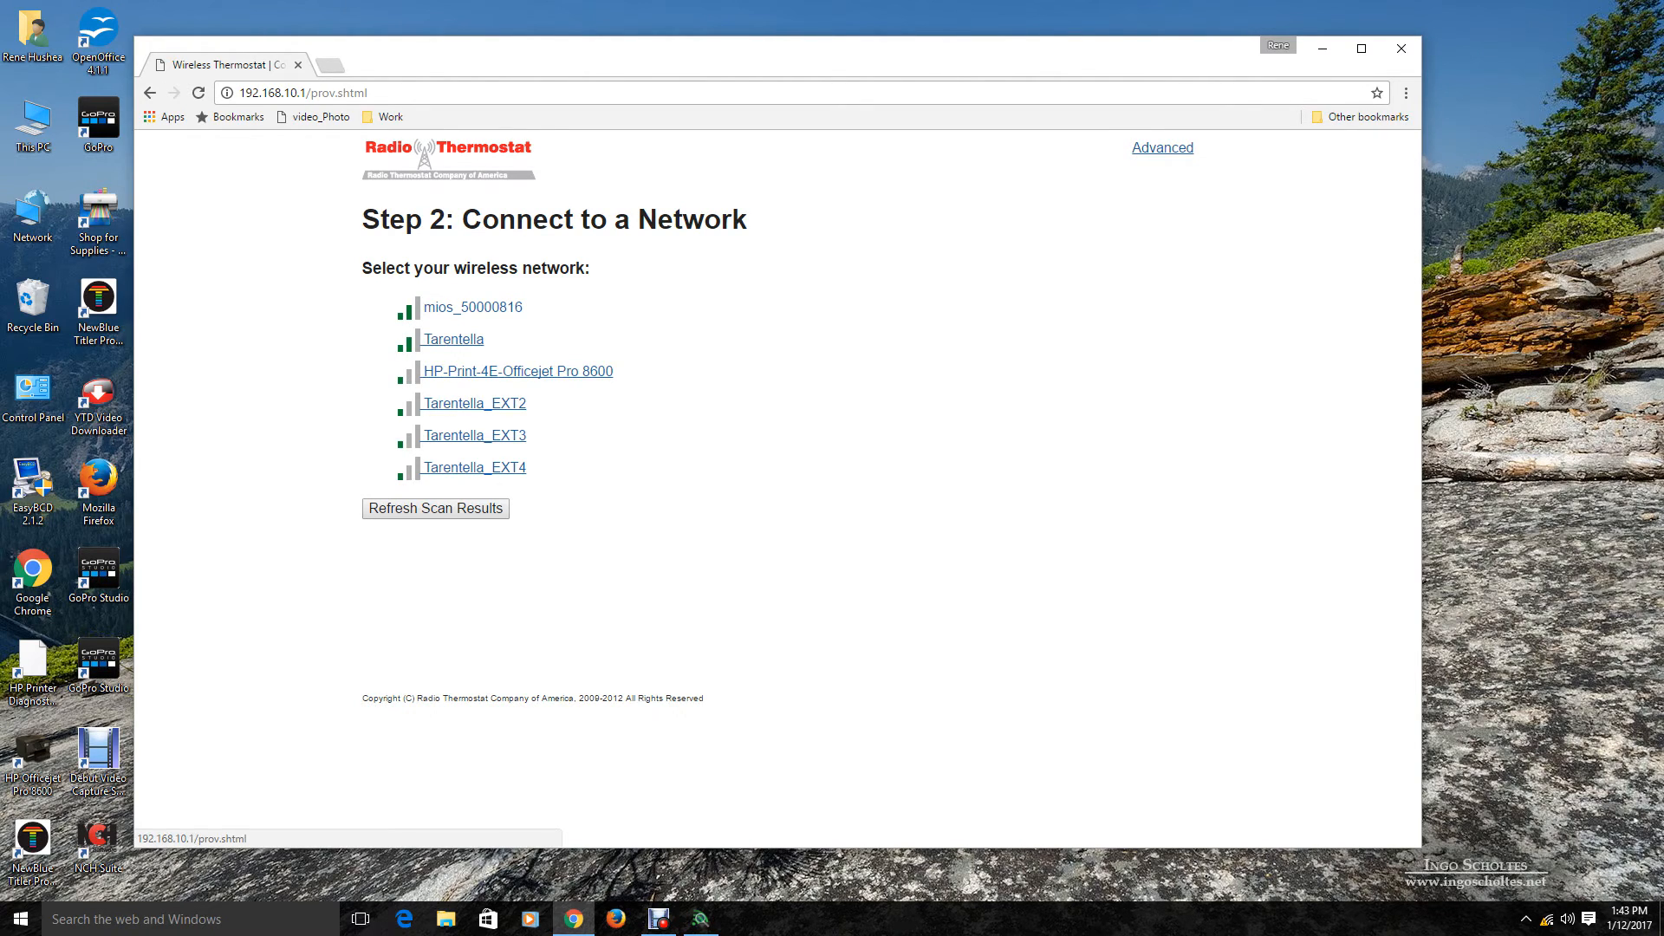
{"action": "left_click", "coordinate": [476, 306]}
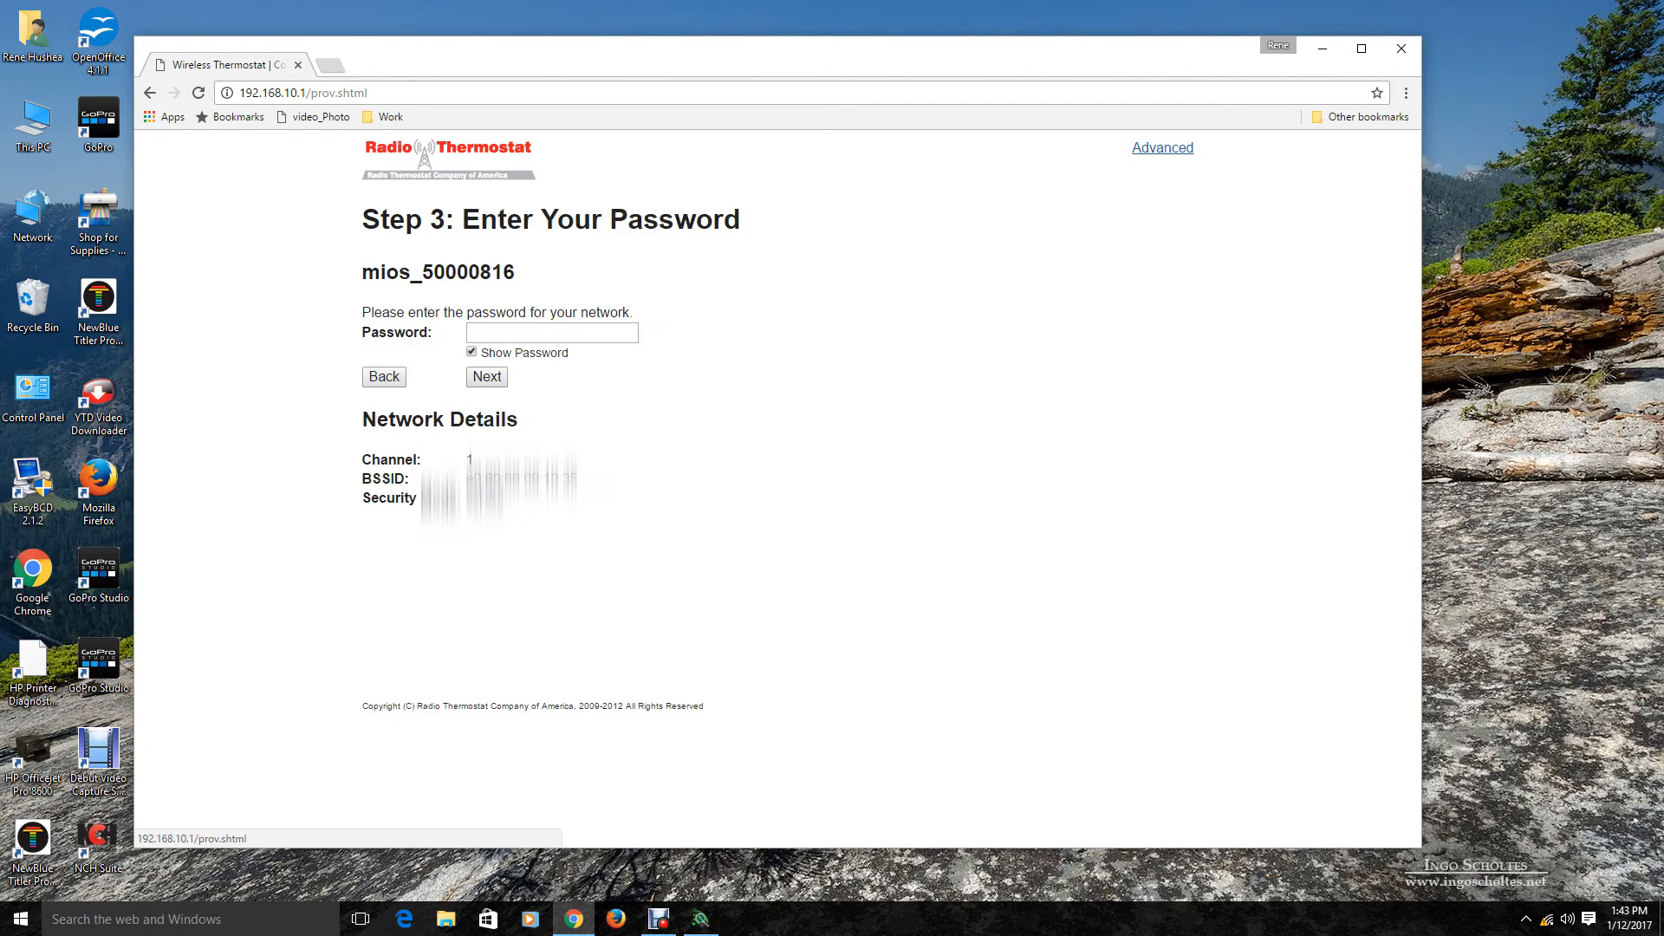
{"action": "left_click", "coordinate": [551, 332]}
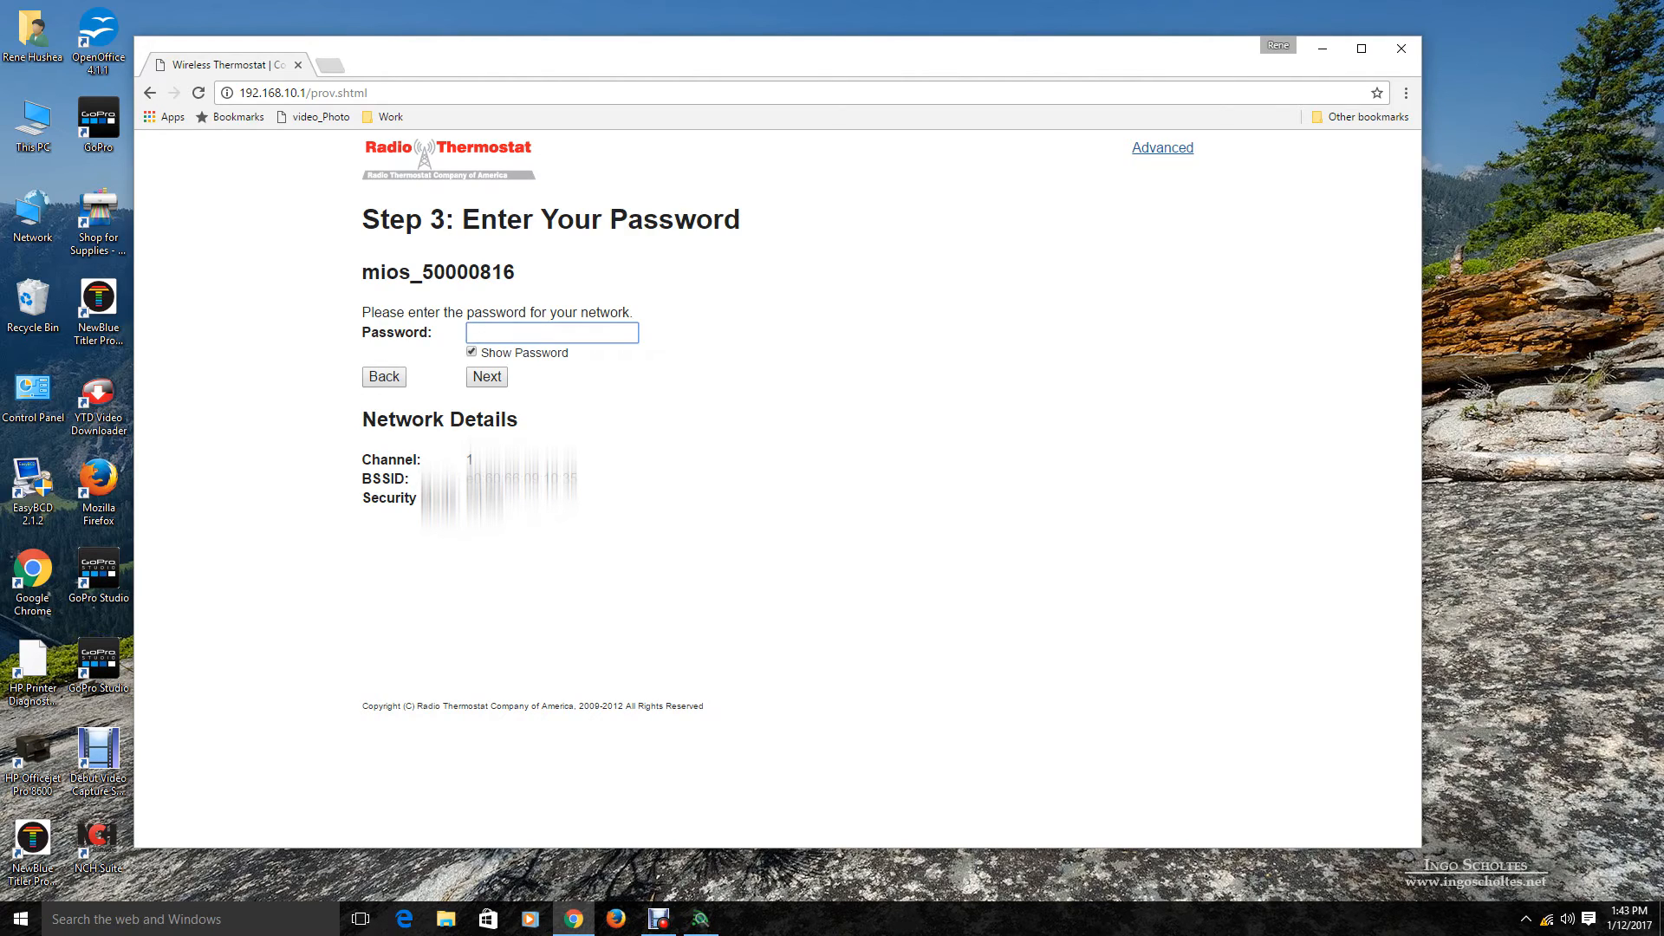
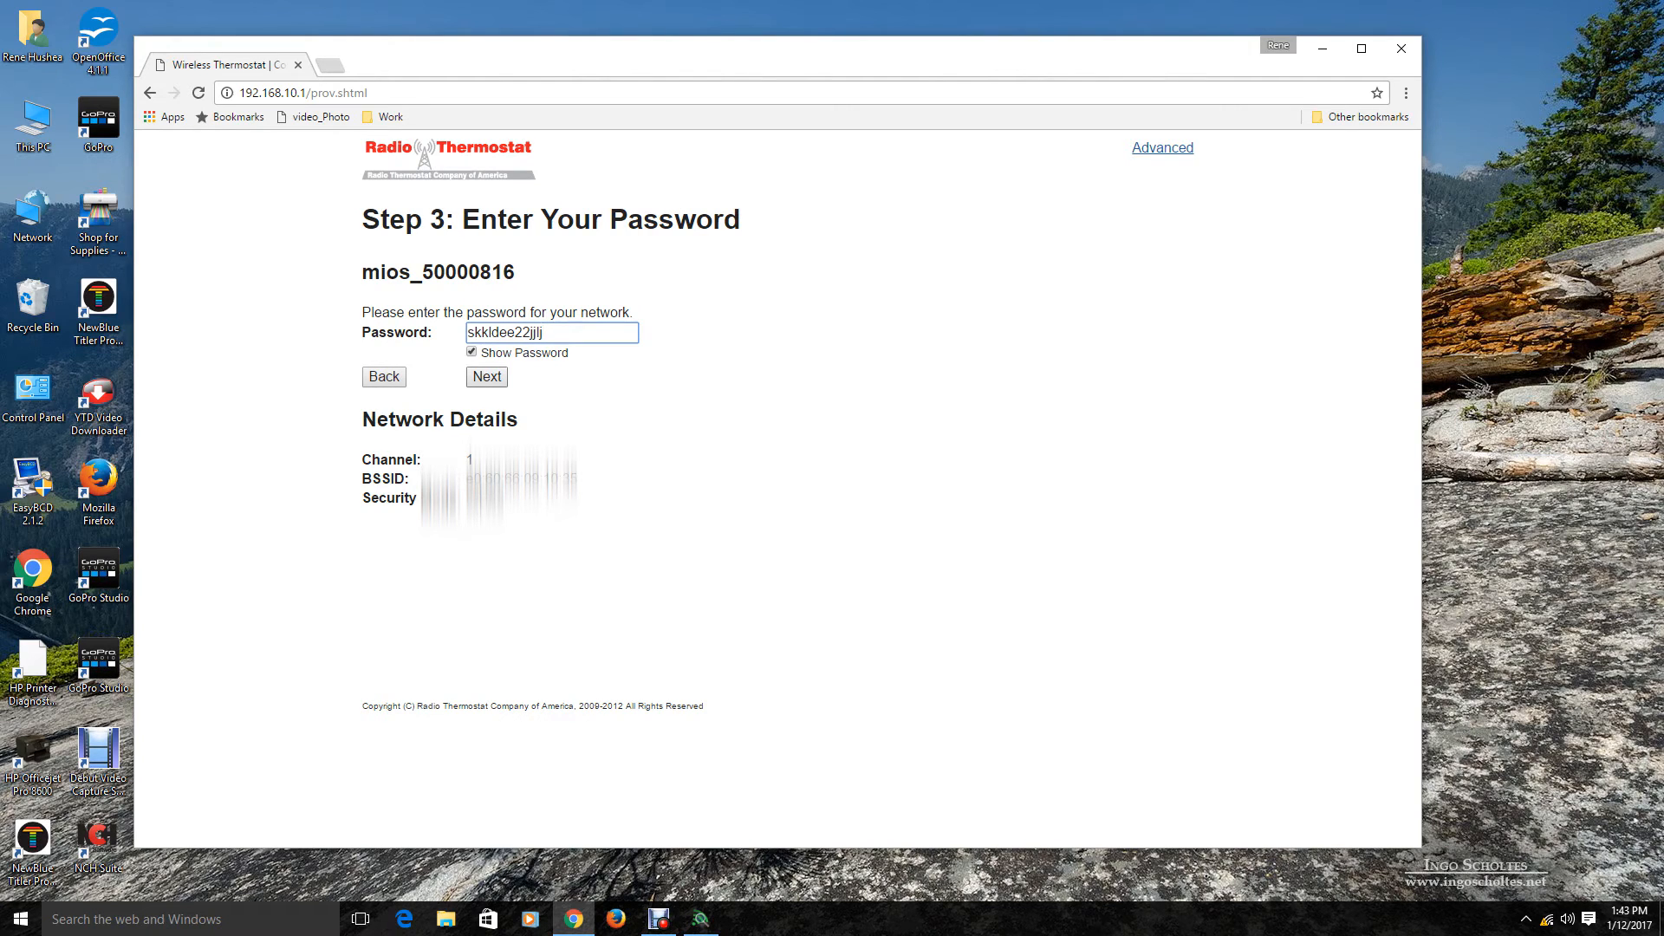
{"action": "left_click", "coordinate": [486, 377]}
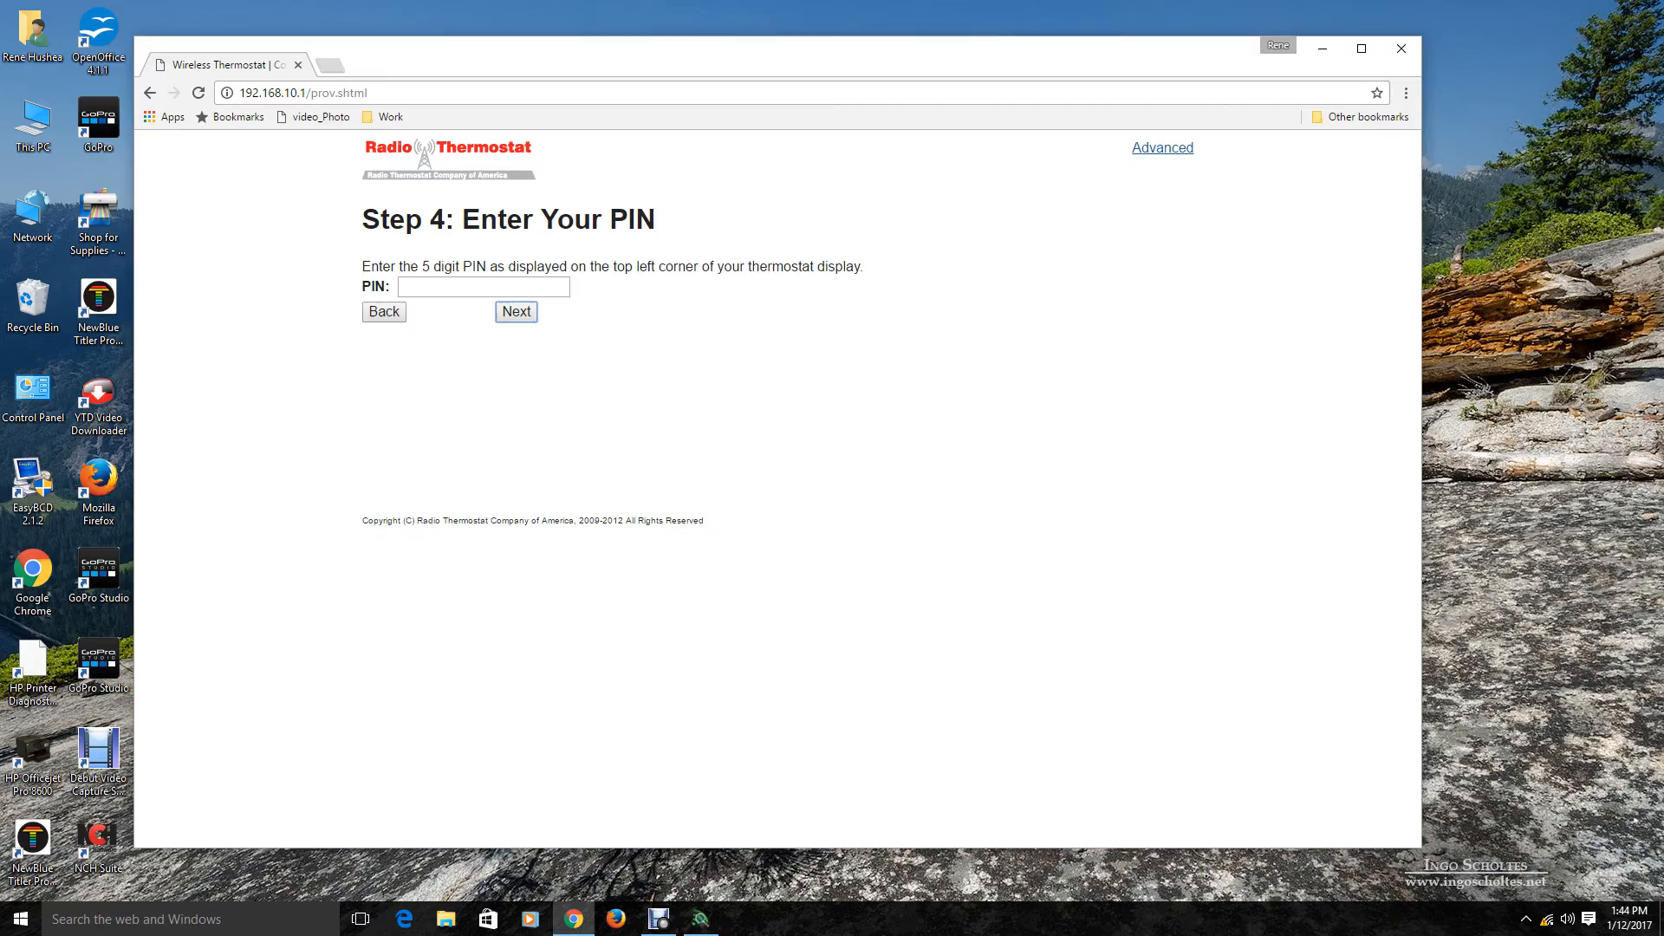
- Enter the 5-digit PIN shown on the thermostat display and submit it
{"action": "left_click", "coordinate": [483, 287]}
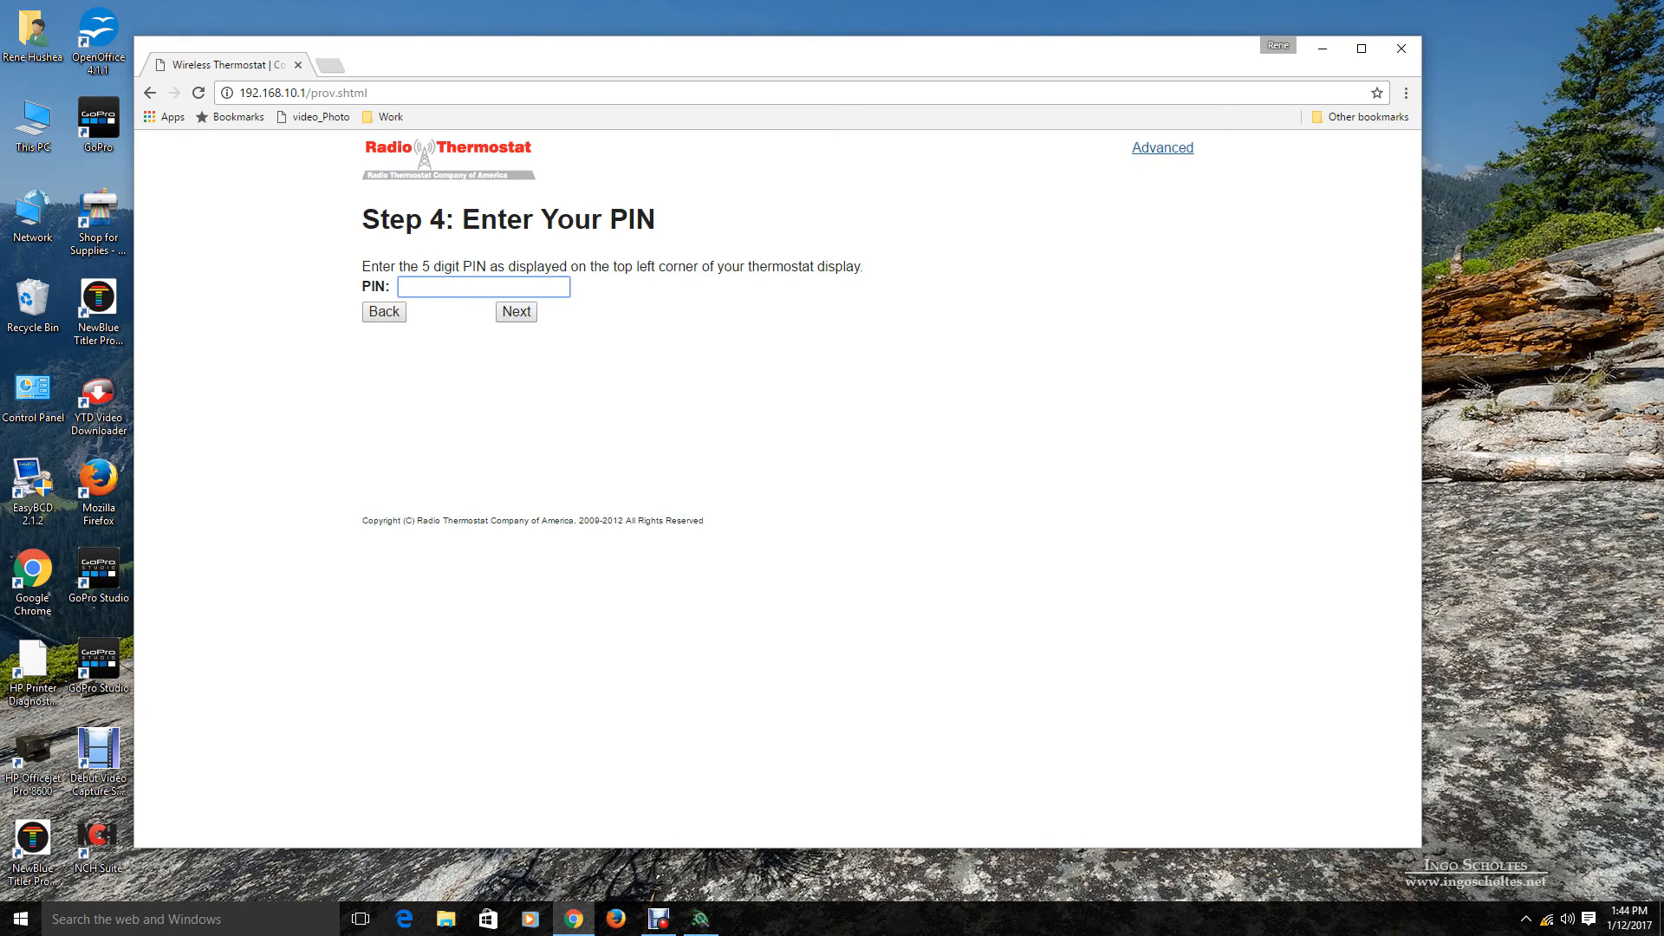
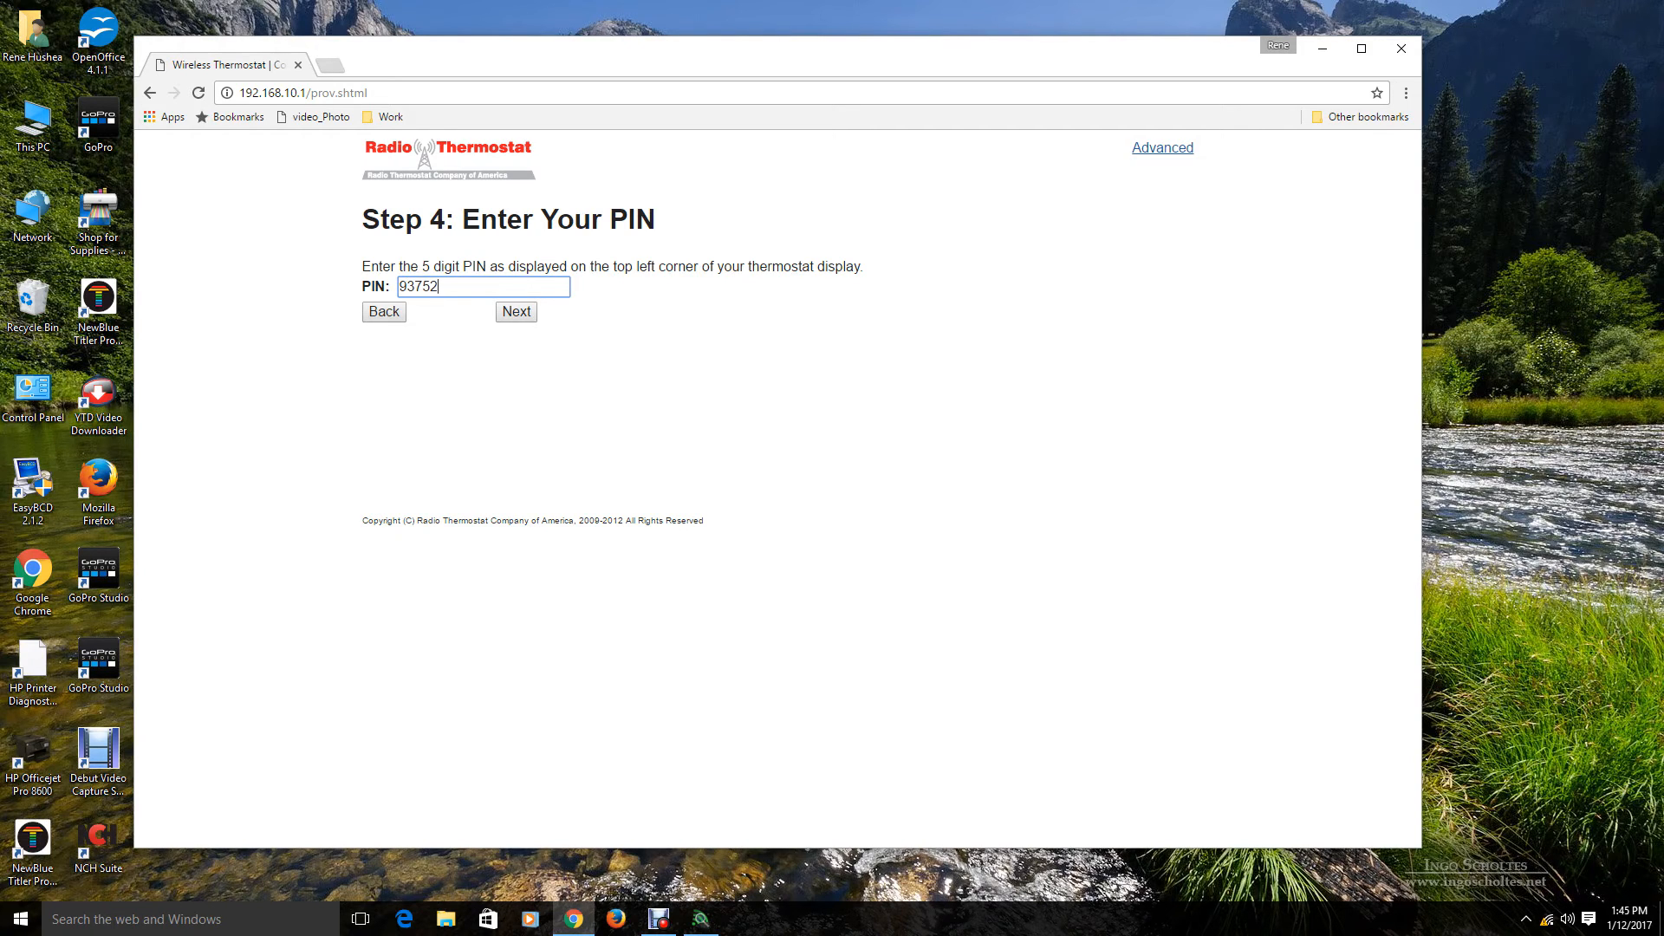
{"action": "left_click", "coordinate": [515, 311]}
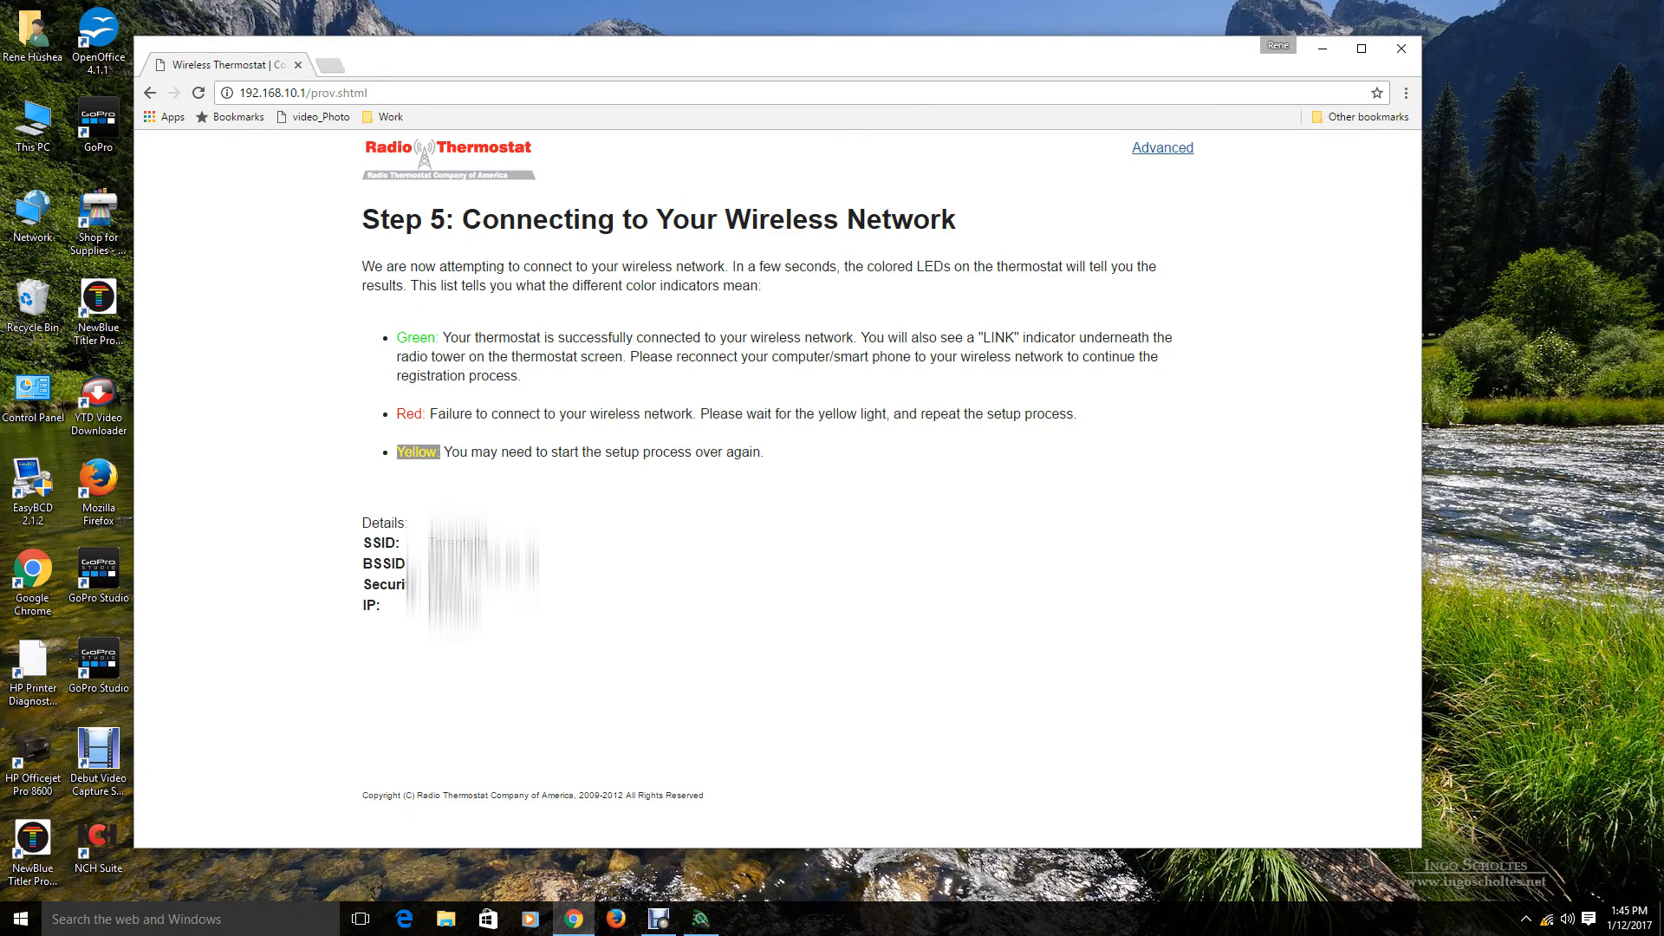